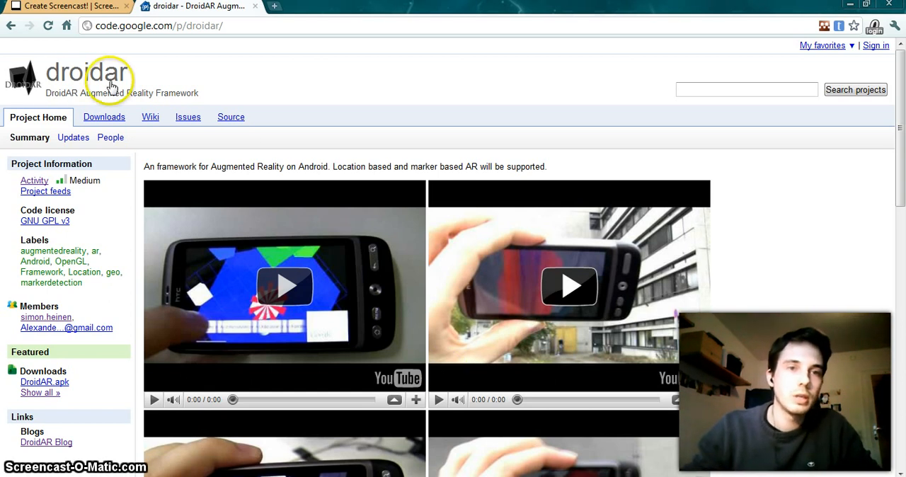
{"action": "mouse_move", "coordinate": [207, 76]}
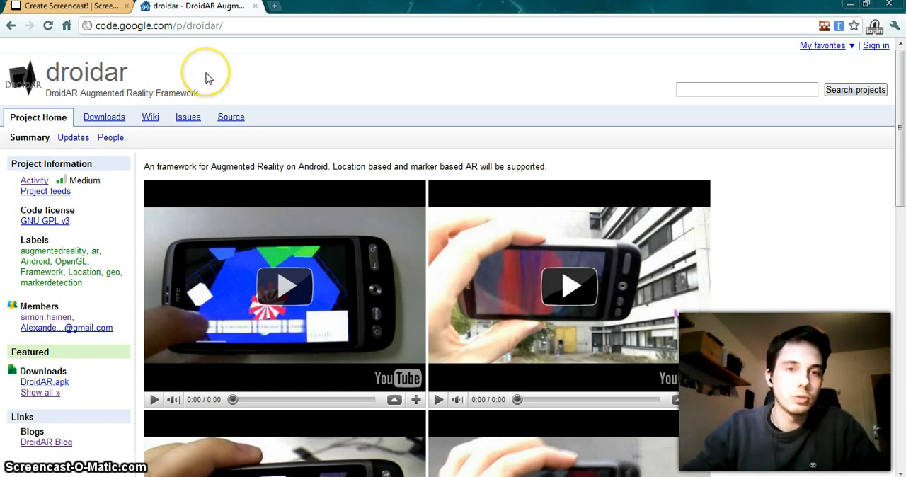
{"action": "mouse_move", "coordinate": [230, 114]}
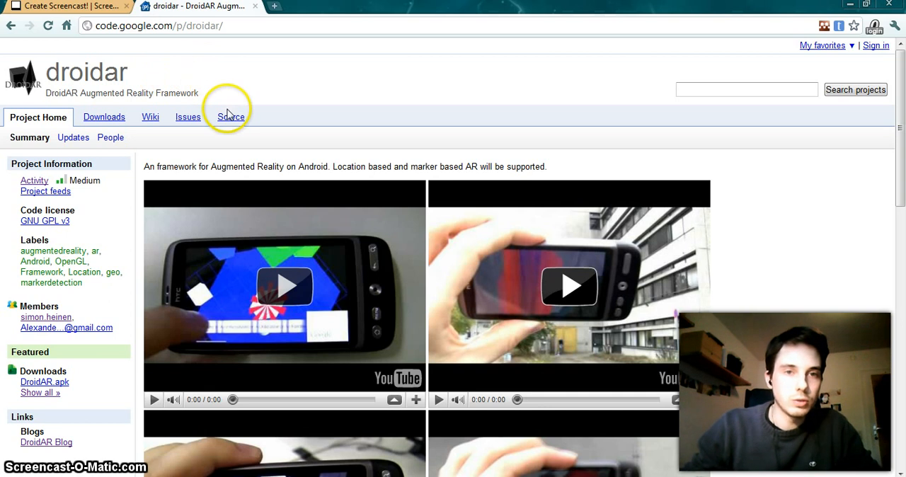
Open the Source page of the droidar Google Code project in Chrome.
{"action": "left_click", "coordinate": [231, 116]}
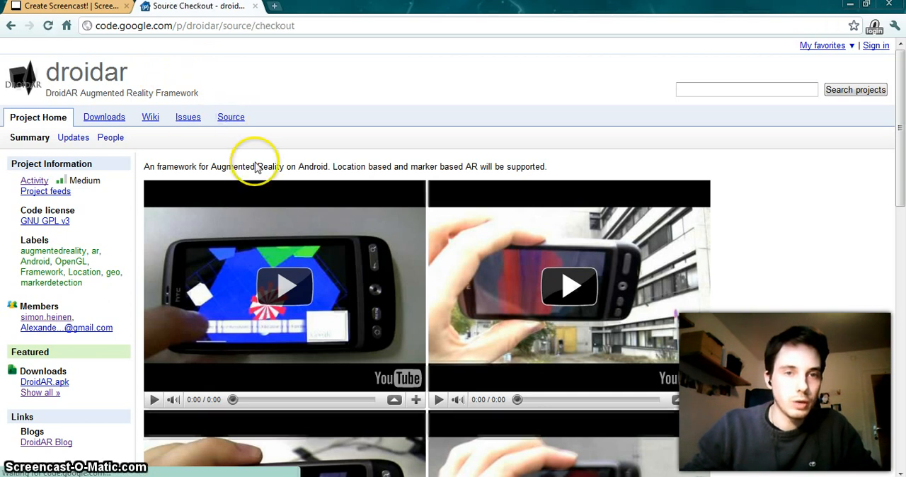
{"action": "left_click", "coordinate": [230, 116]}
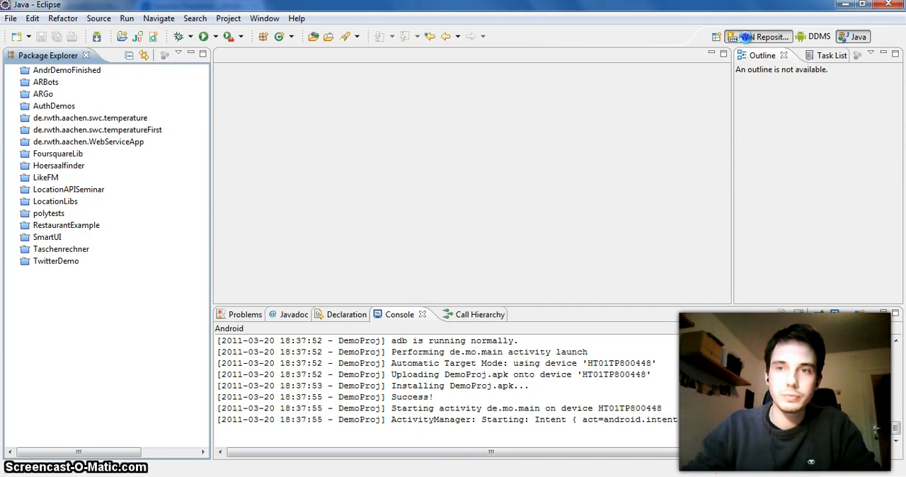
Switch to the SVN Repository Exploring perspective, backing out of adding a new repository location.
{"action": "left_click", "coordinate": [759, 37]}
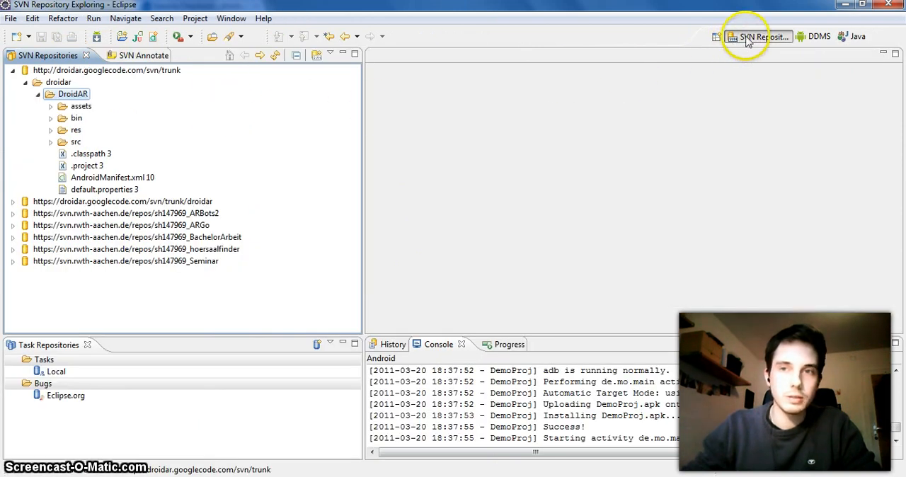
{"action": "mouse_move", "coordinate": [317, 60]}
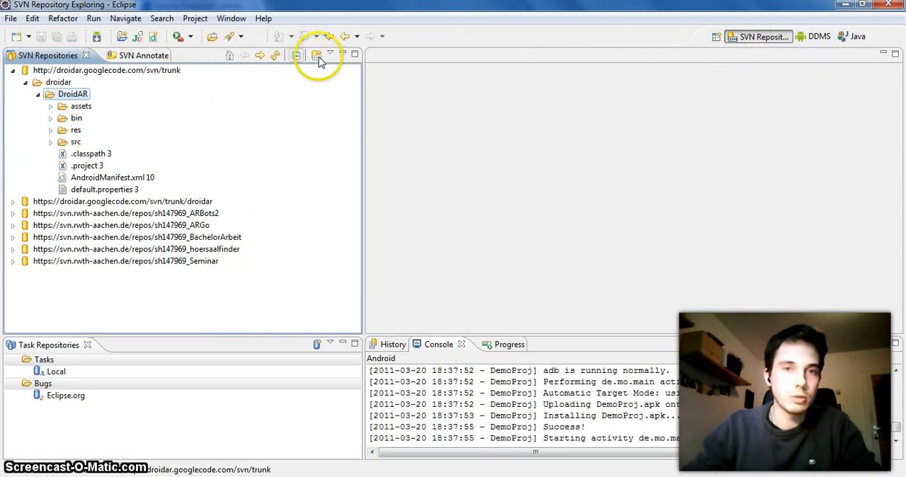
{"action": "left_click", "coordinate": [315, 55]}
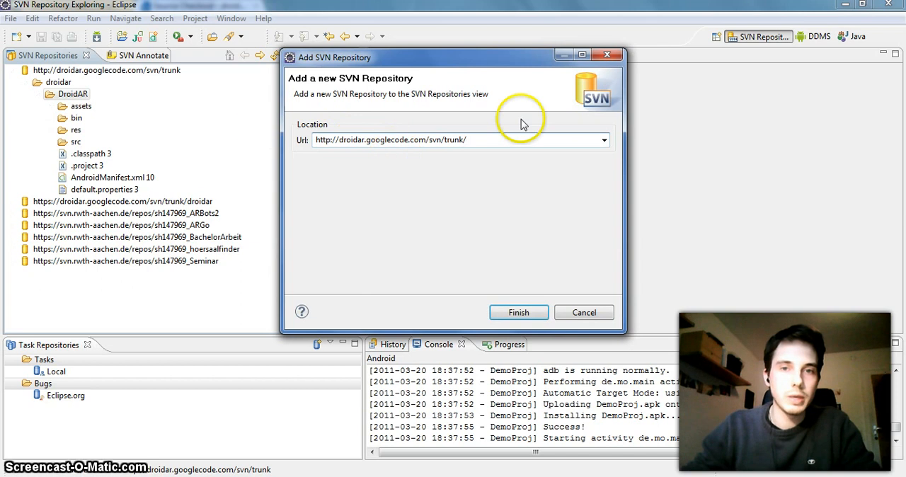
{"action": "left_click", "coordinate": [518, 312]}
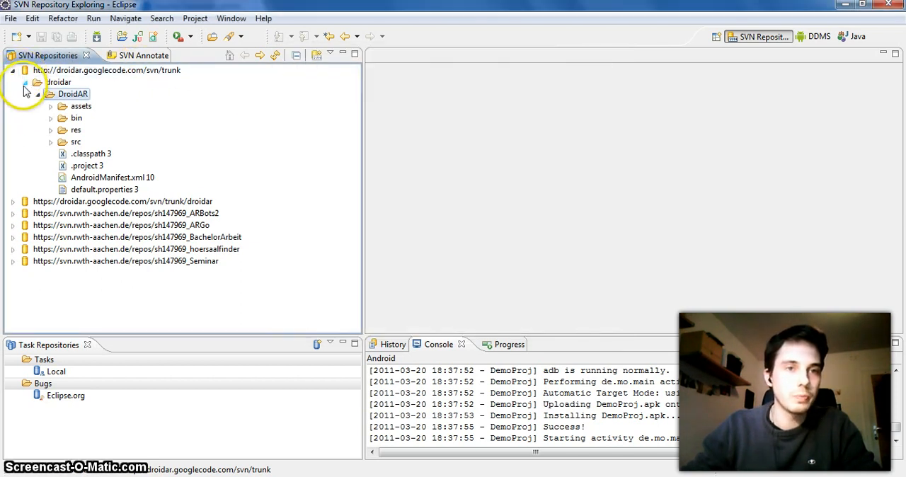
Check out the DroidAR folder from the droidar trunk as a workspace project.
{"action": "right_click", "coordinate": [74, 93]}
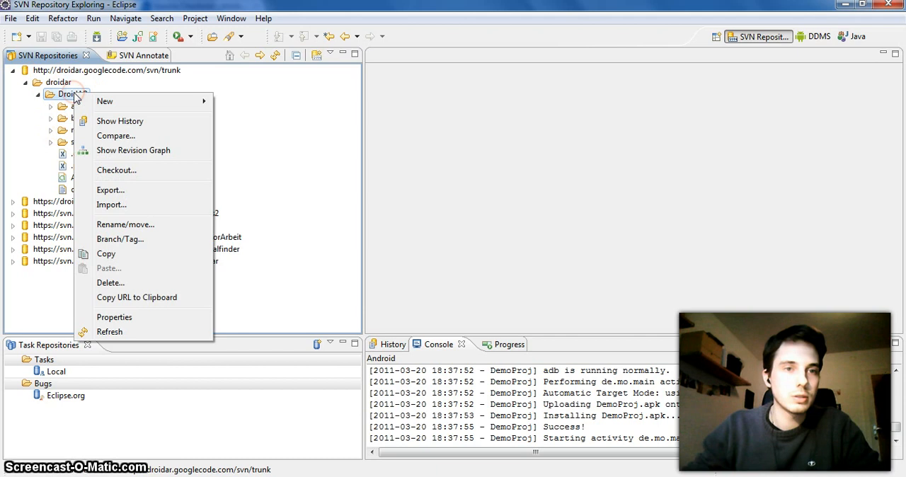
{"action": "mouse_move", "coordinate": [145, 170]}
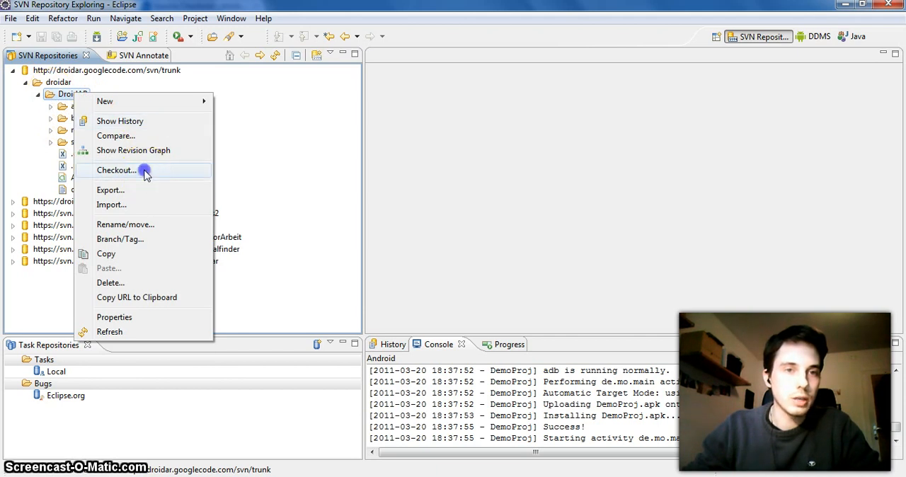
{"action": "left_click", "coordinate": [116, 170]}
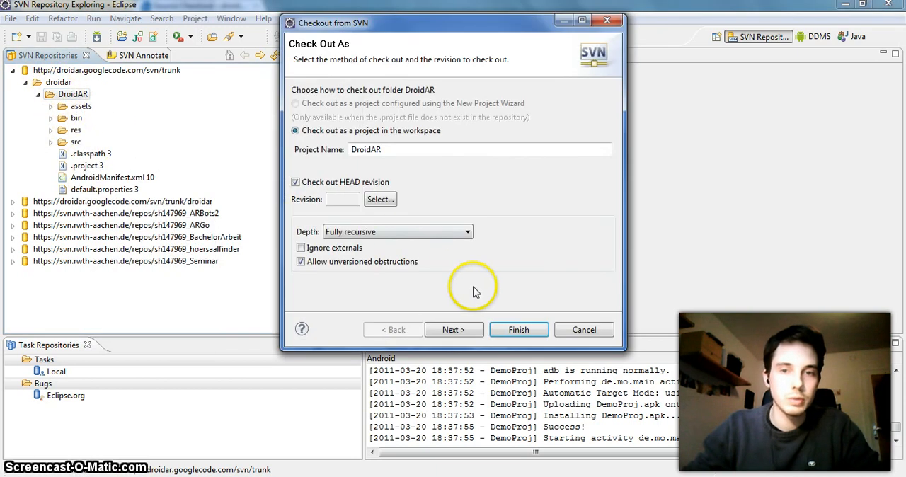
{"action": "mouse_move", "coordinate": [518, 328]}
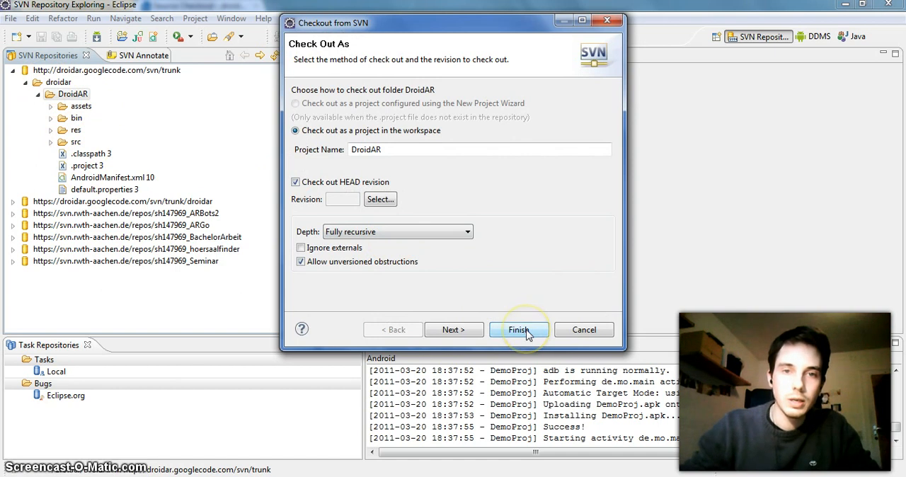
{"action": "left_click", "coordinate": [518, 328]}
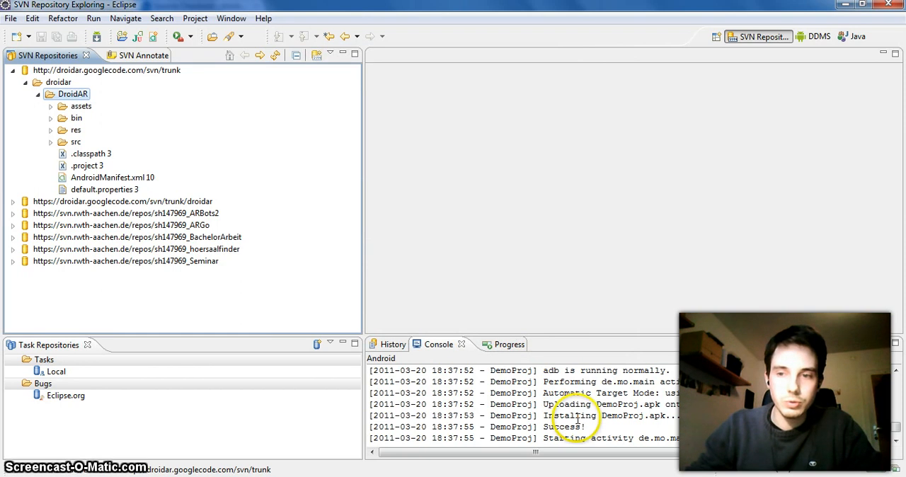
{"action": "mouse_move", "coordinate": [686, 427]}
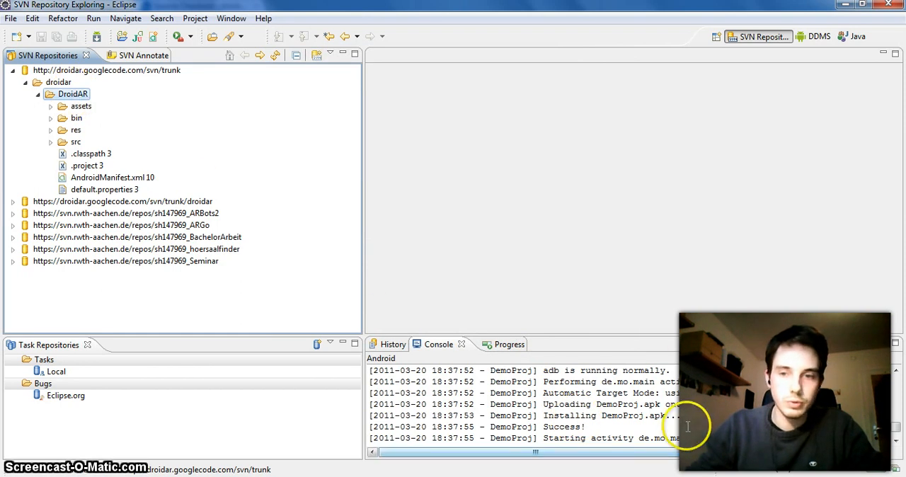
{"action": "left_click", "coordinate": [72, 94]}
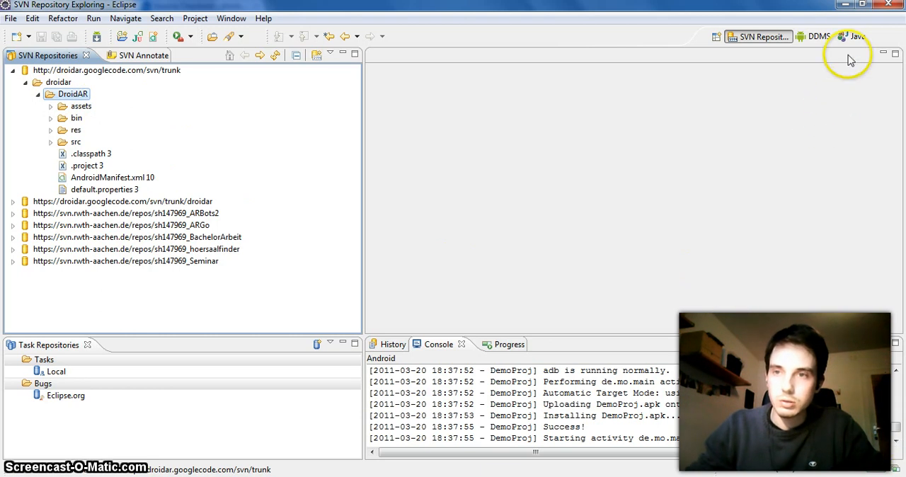
Back in the Java perspective, start a new Android project named DemoProj.
{"action": "left_click", "coordinate": [855, 37]}
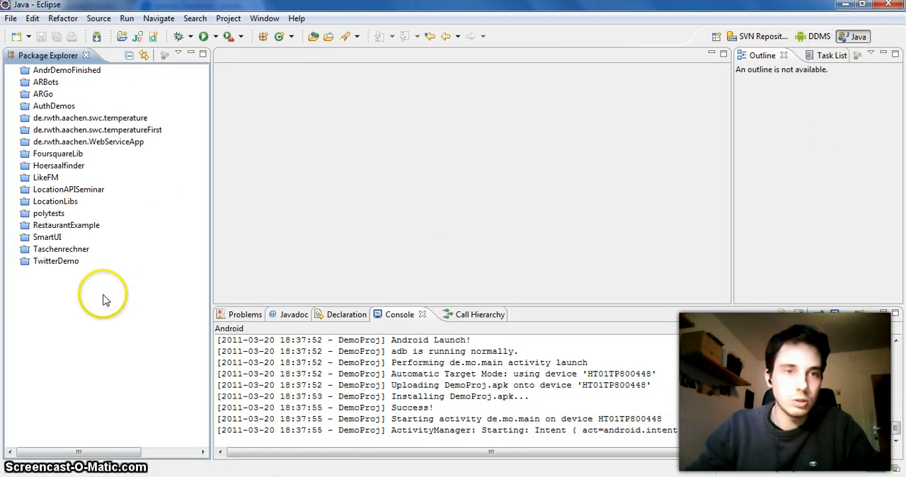
{"action": "right_click", "coordinate": [45, 290]}
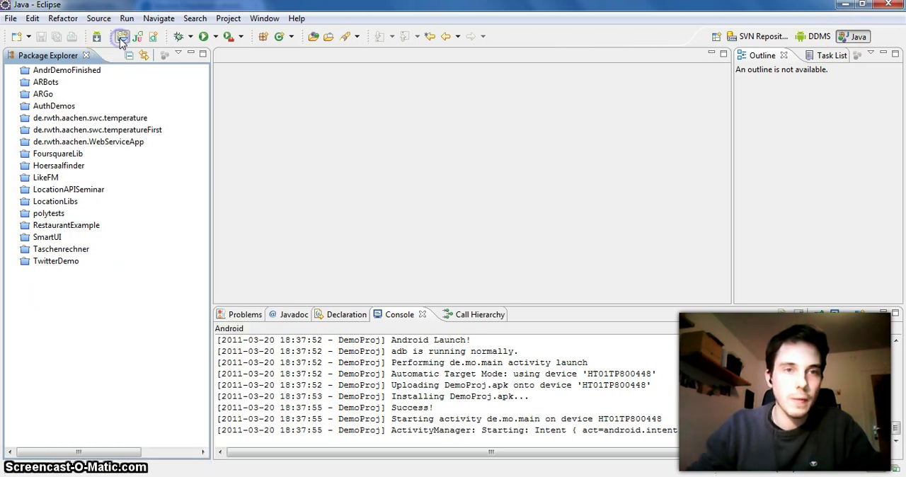
{"action": "left_click", "coordinate": [122, 37]}
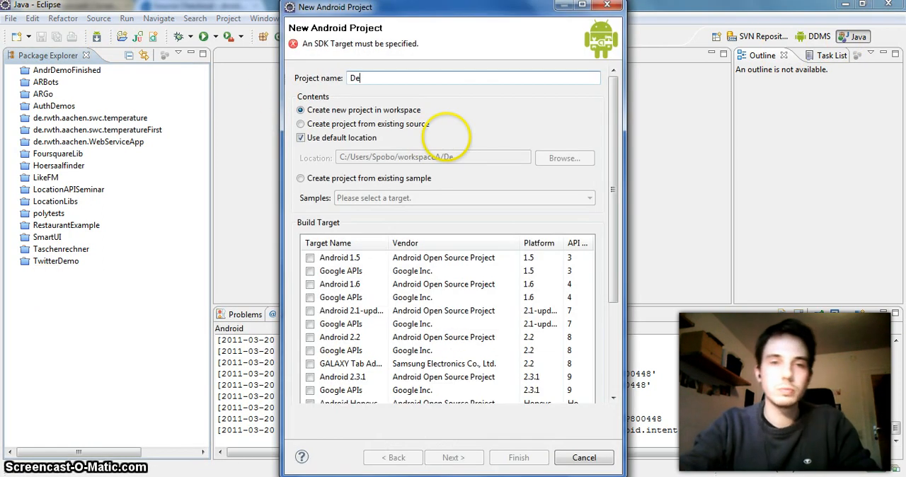
{"action": "type", "text": "mo"}
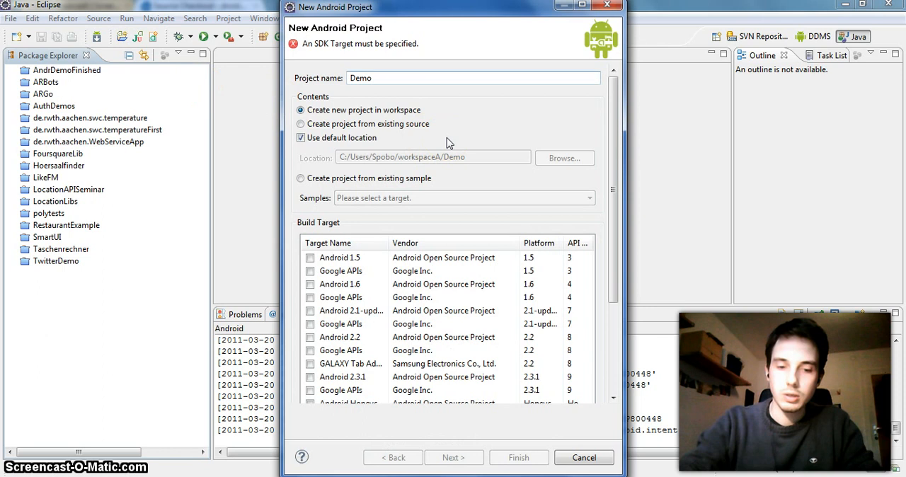
{"action": "type", "text": "Pr"}
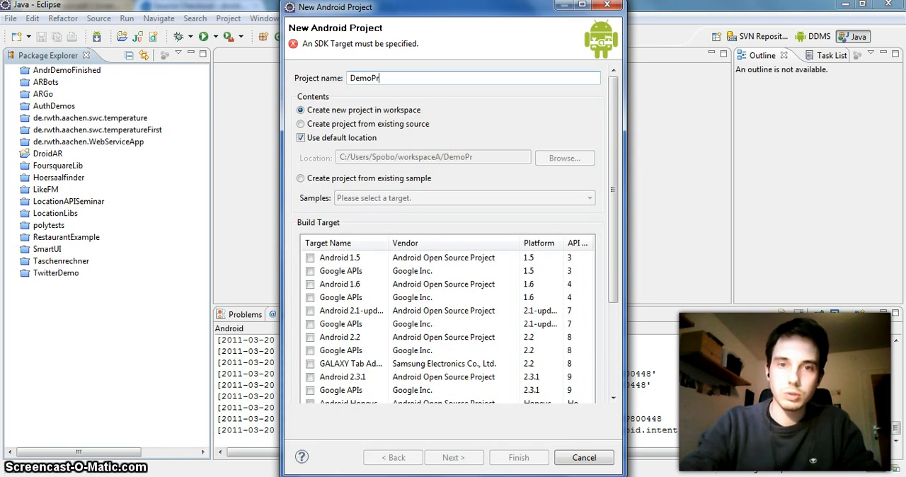
{"action": "type", "text": "oj"}
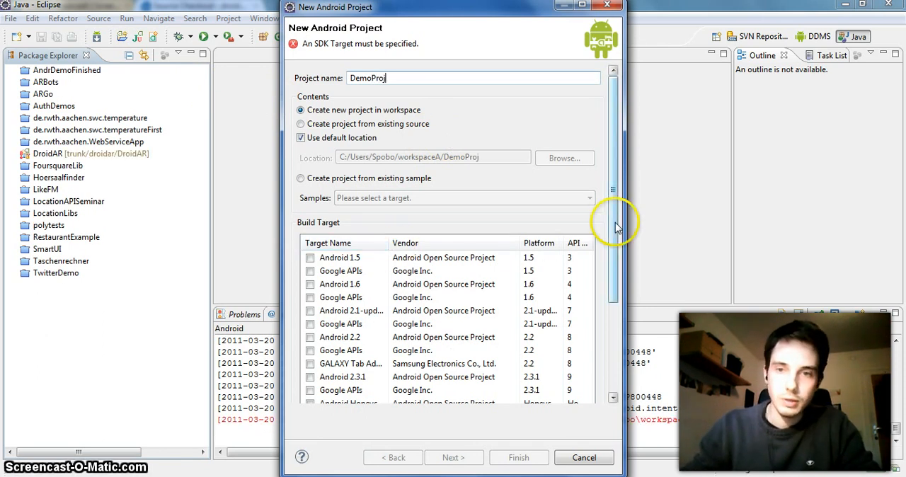
Target Google APIs 1.6 with package de.mo and a main activity, and create the project.
{"action": "scroll", "scroll_direction": "down", "scroll_amount": 3}
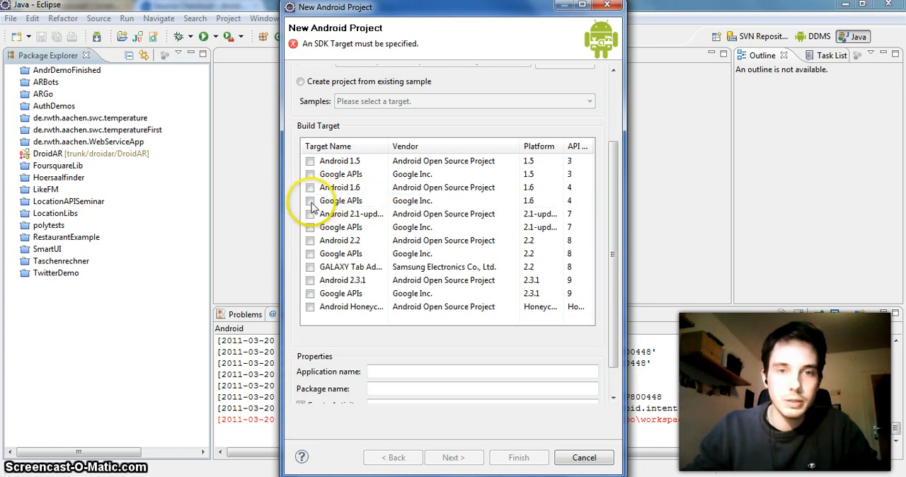
{"action": "left_click", "coordinate": [310, 201]}
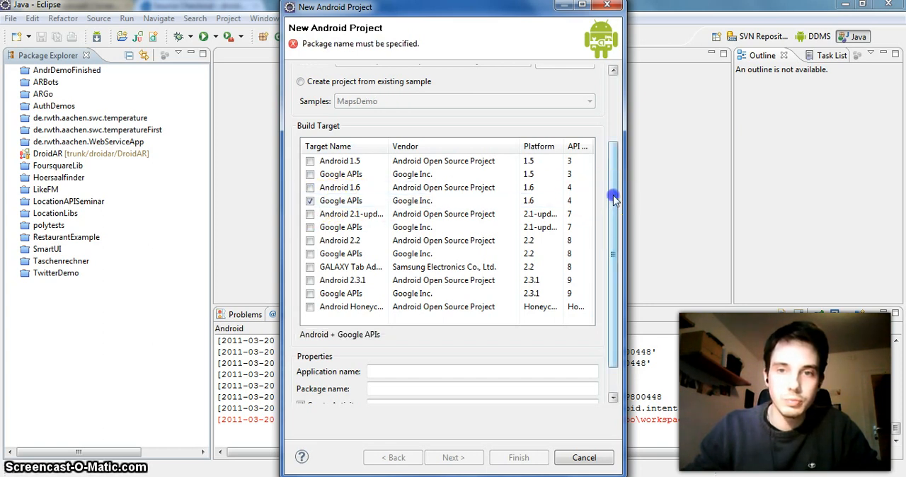
{"action": "scroll", "scroll_direction": "down", "scroll_amount": 3}
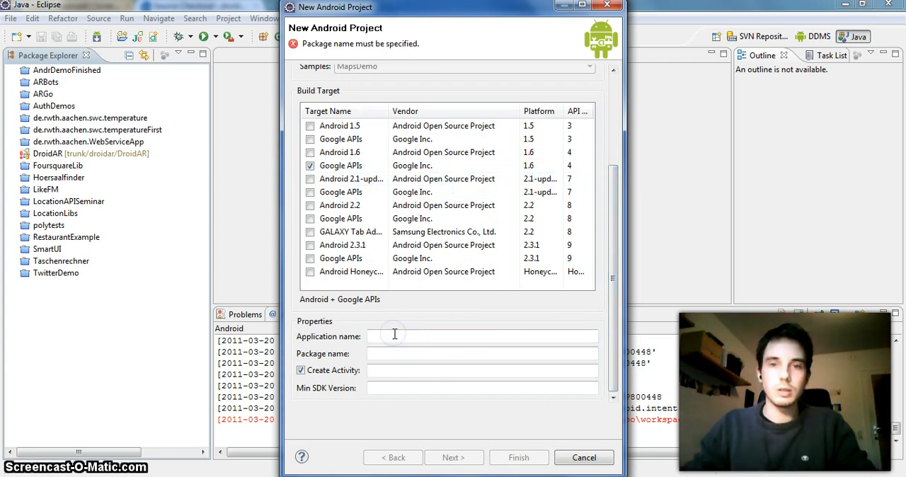
{"action": "mouse_move", "coordinate": [630, 258]}
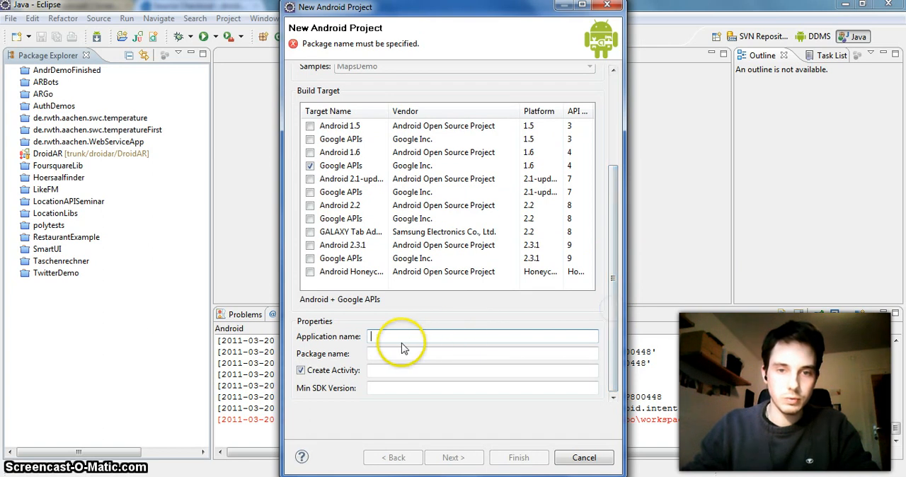
{"action": "type", "text": "Demo"}
{"action": "left_click", "coordinate": [481, 369]}
{"action": "type", "text": "main"}
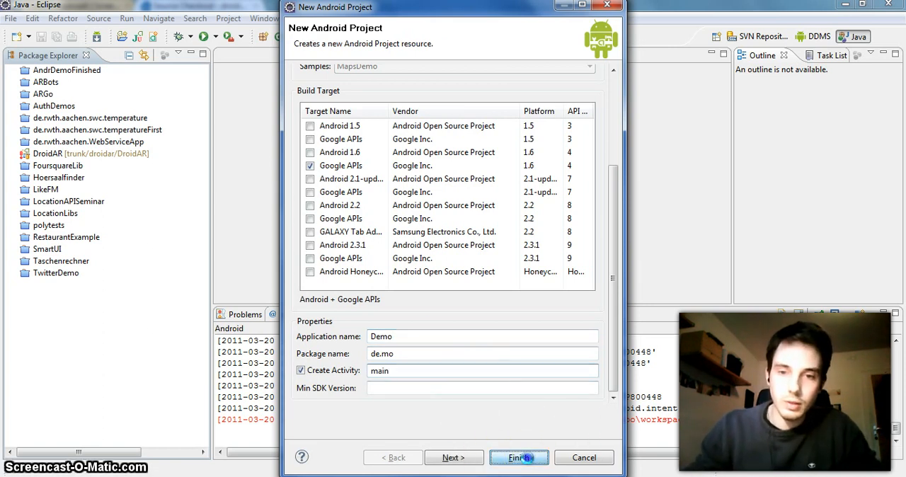
{"action": "left_click", "coordinate": [518, 457]}
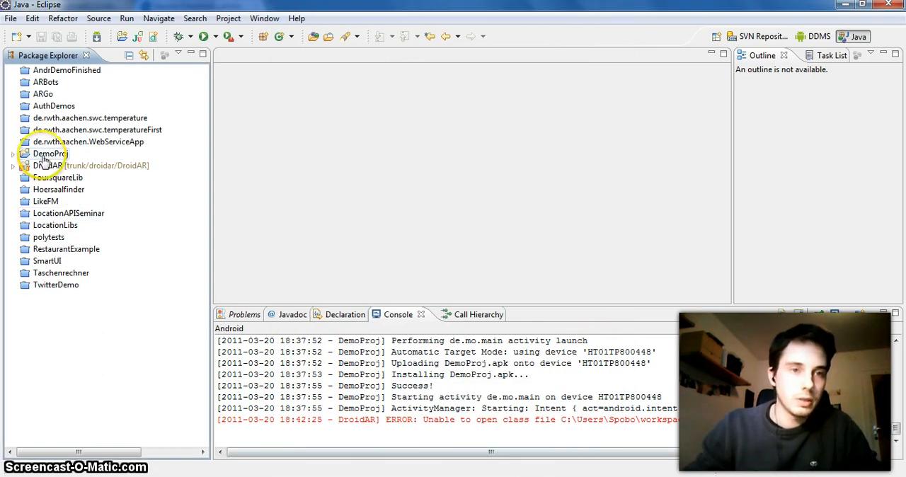
Select the DroidAR project and expand its contents in the Package Explorer.
{"action": "left_click", "coordinate": [228, 17]}
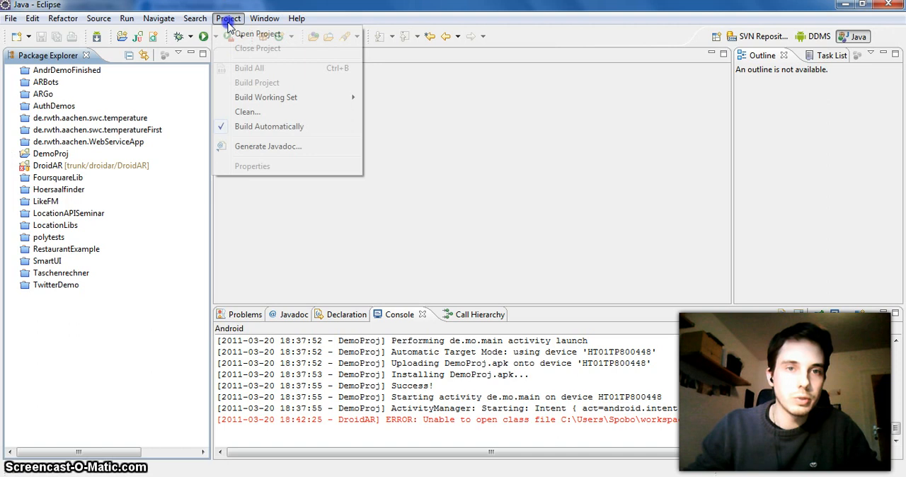
{"action": "left_click", "coordinate": [247, 112]}
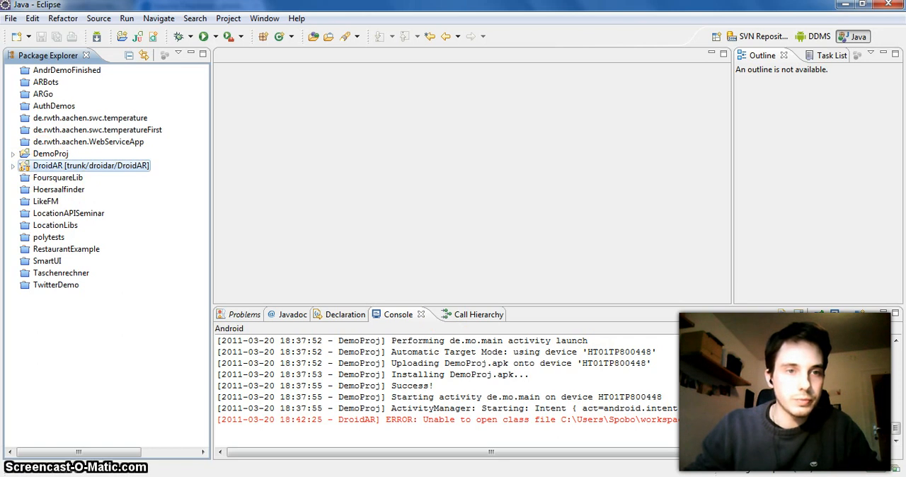
{"action": "left_click", "coordinate": [13, 166]}
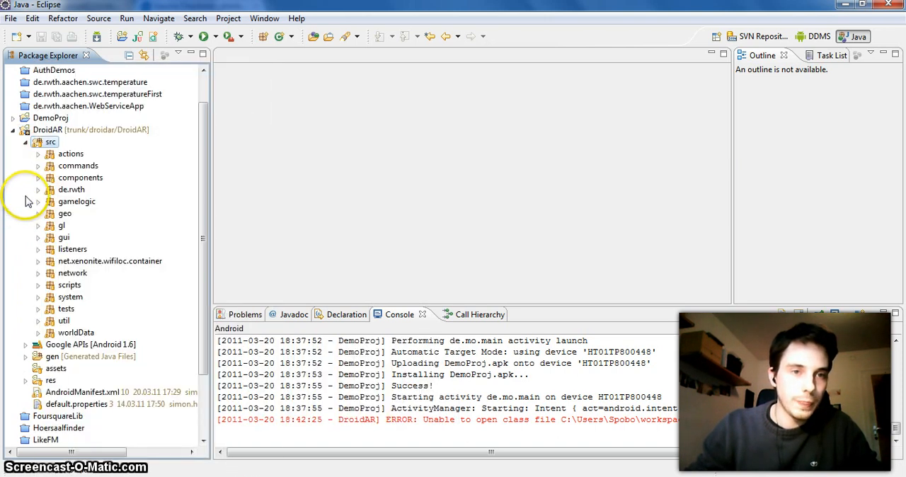
Browse the de.rwth package and its setups examples, then bring up DroidAR's actions.
{"action": "left_click", "coordinate": [38, 190]}
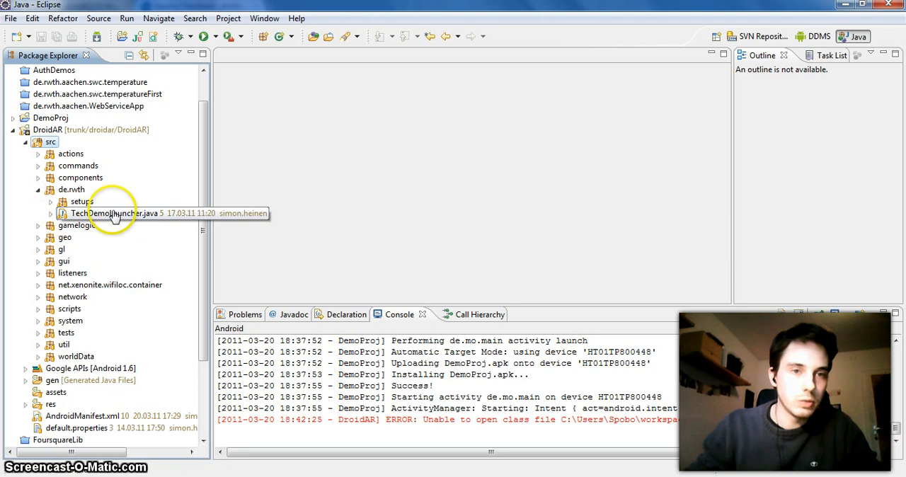
{"action": "left_click", "coordinate": [51, 201]}
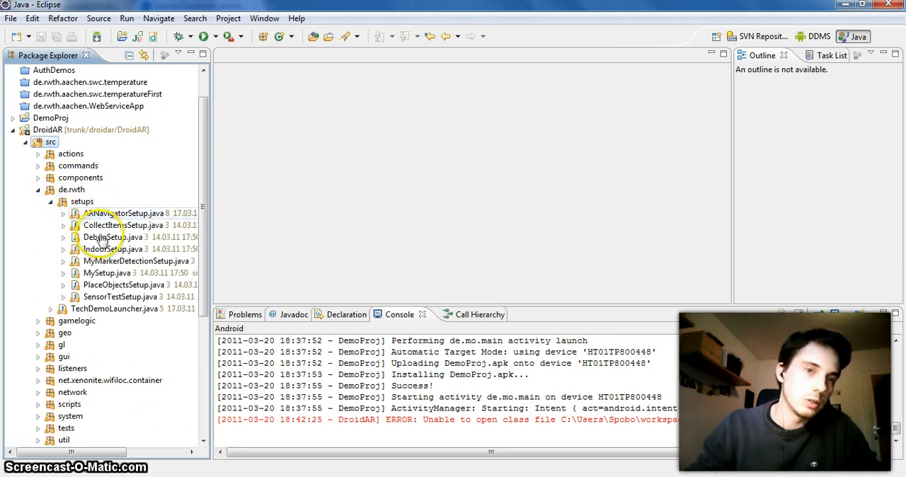
{"action": "left_click", "coordinate": [62, 201]}
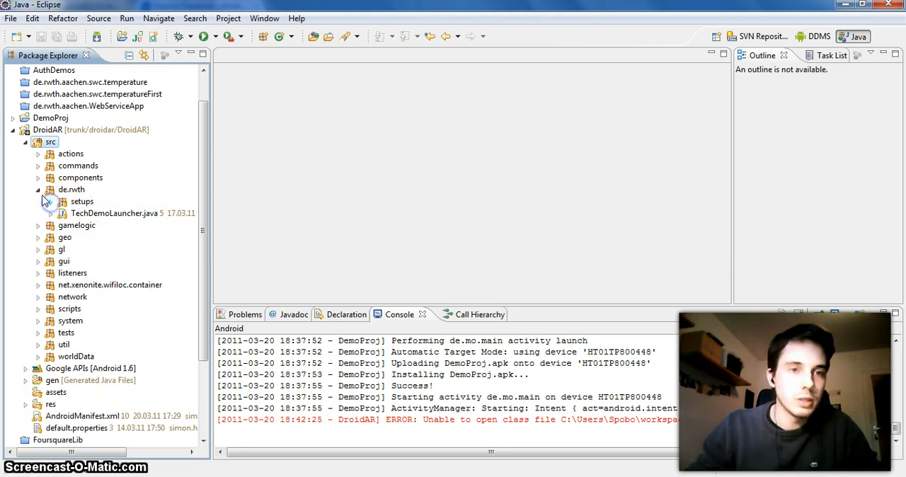
{"action": "right_click", "coordinate": [49, 130]}
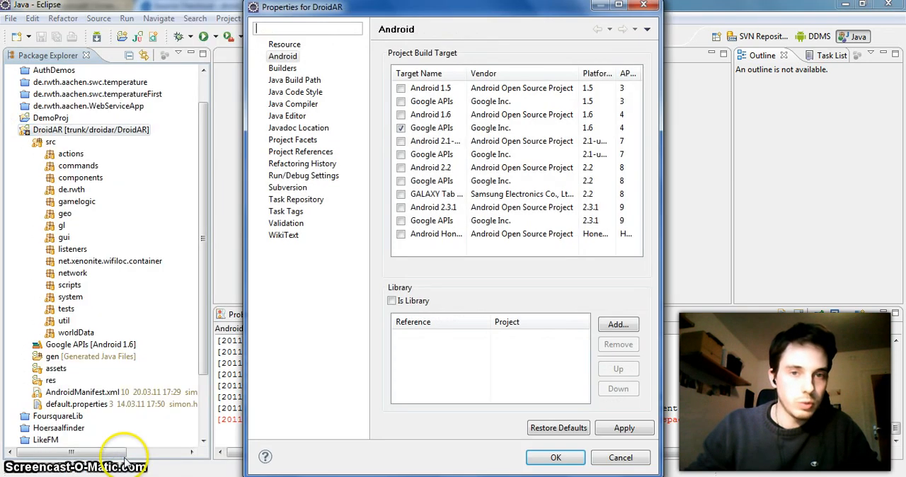
Mark DroidAR as an Is Library project in its Android properties.
{"action": "left_click", "coordinate": [390, 300]}
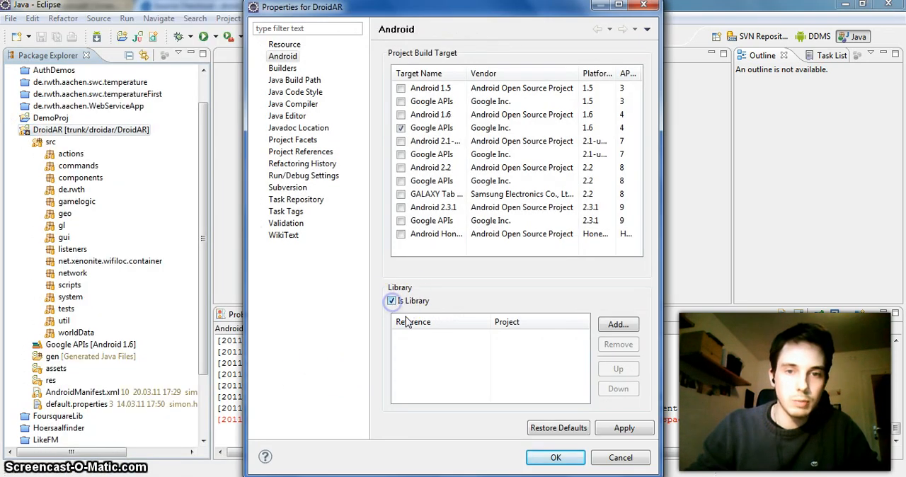
{"action": "left_click", "coordinate": [555, 457]}
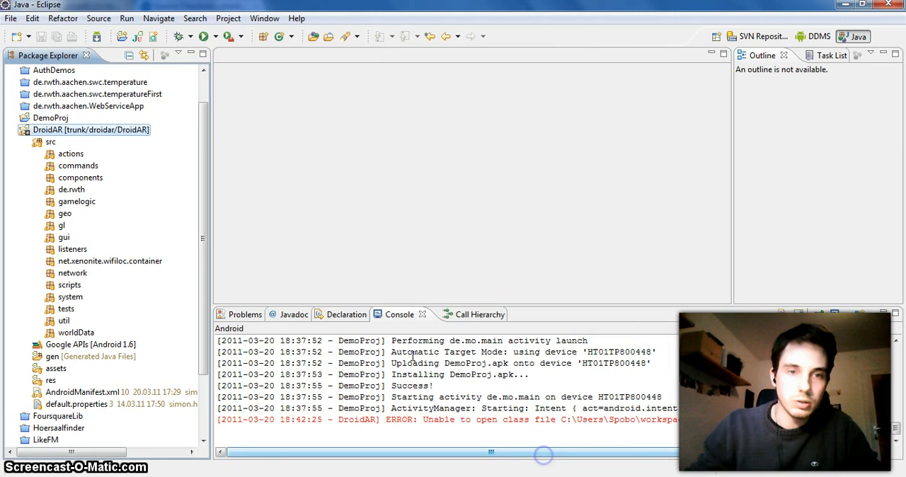
Add DroidAR as a library reference in DemoProj's Android properties.
{"action": "left_click", "coordinate": [14, 130]}
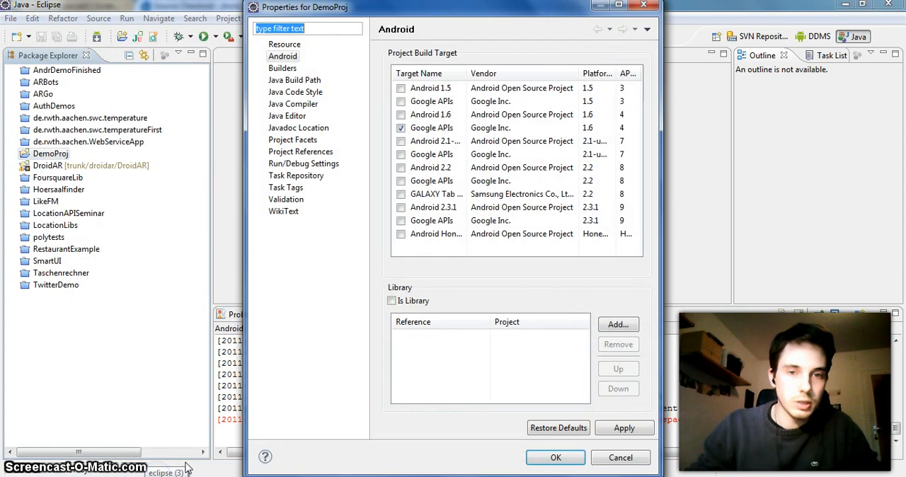
{"action": "left_click", "coordinate": [617, 324]}
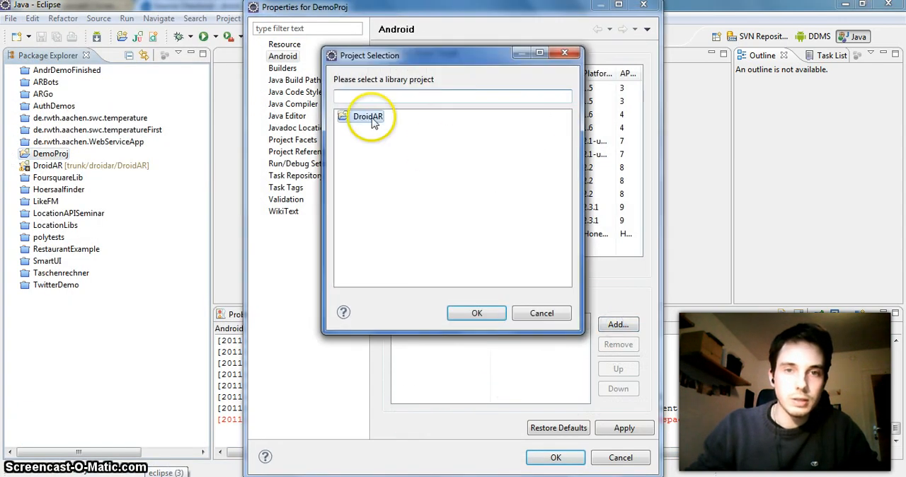
{"action": "left_click", "coordinate": [476, 313]}
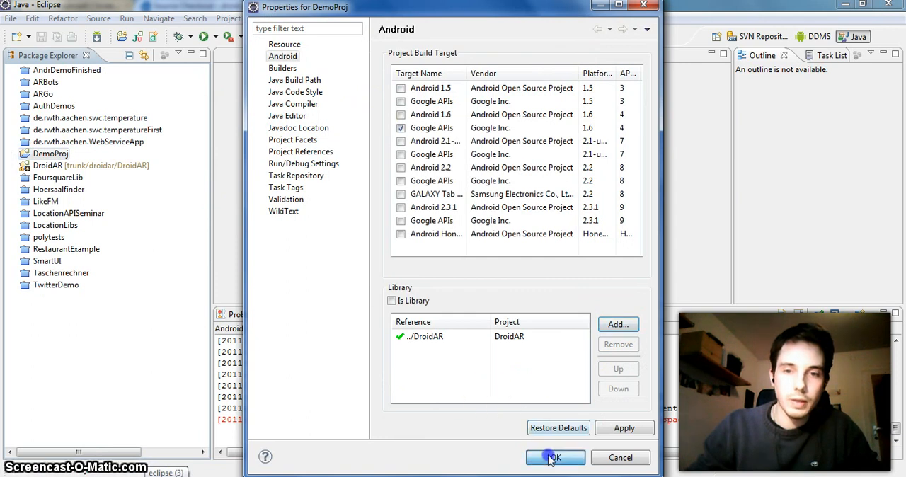
{"action": "left_click", "coordinate": [555, 457]}
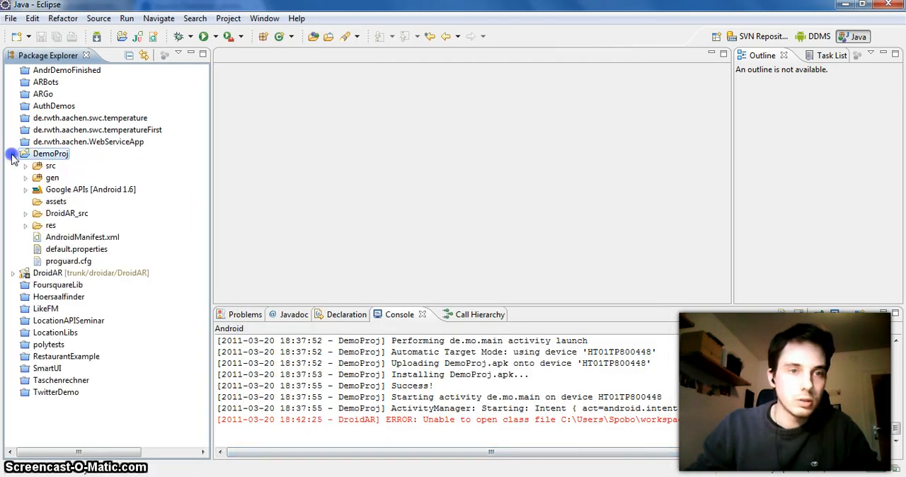
Open DemoProj's AndroidManifest.xml and view it as raw XML.
{"action": "left_click", "coordinate": [13, 153]}
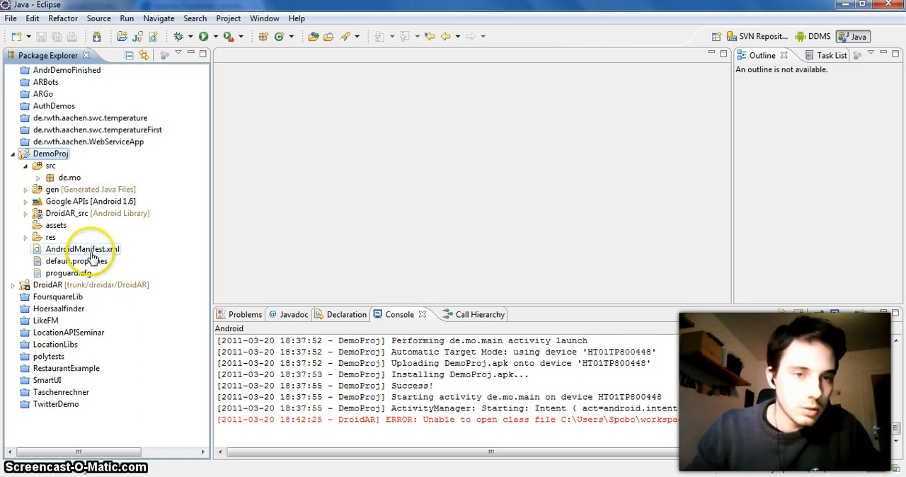
{"action": "mouse_move", "coordinate": [110, 290]}
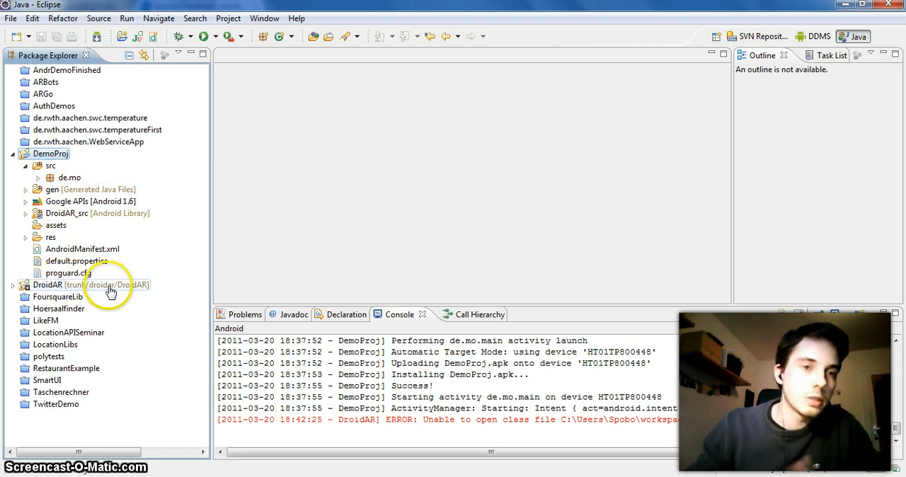
{"action": "left_click", "coordinate": [82, 249]}
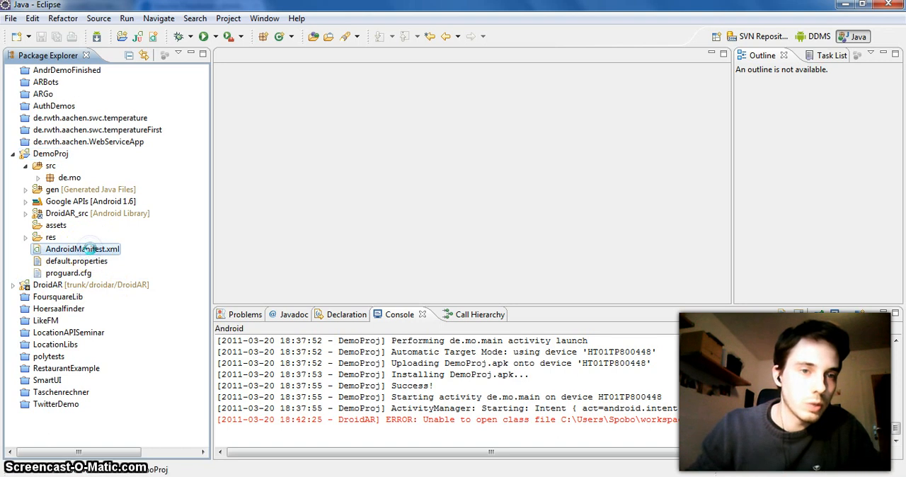
{"action": "double_click", "coordinate": [82, 249]}
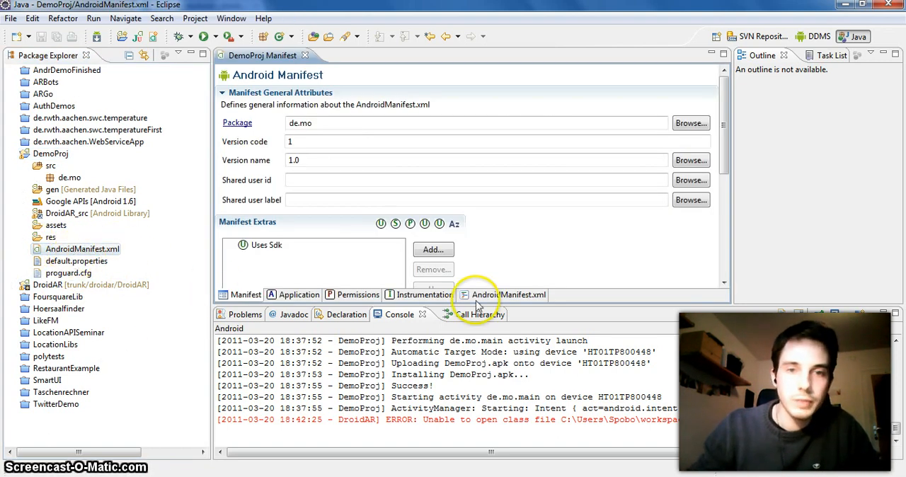
{"action": "left_click", "coordinate": [507, 294]}
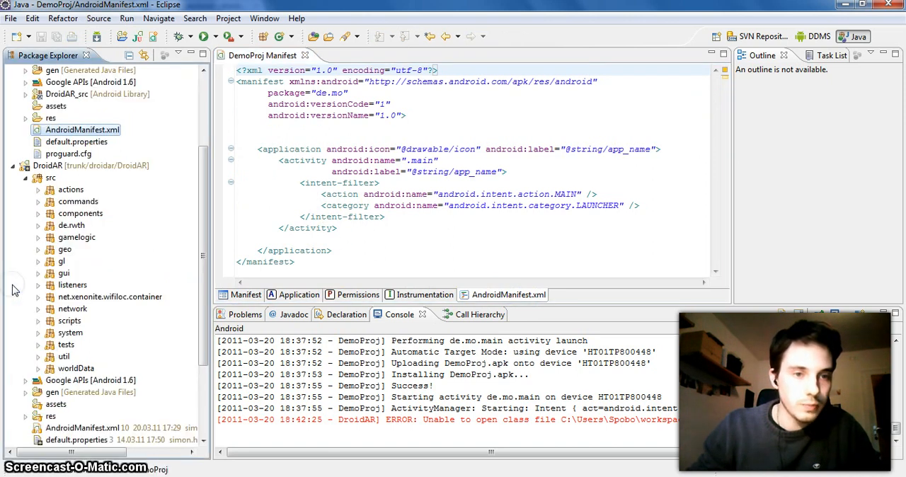
Open DroidAR's AndroidManifest.xml alongside it.
{"action": "scroll", "scroll_direction": "down", "scroll_amount": 3}
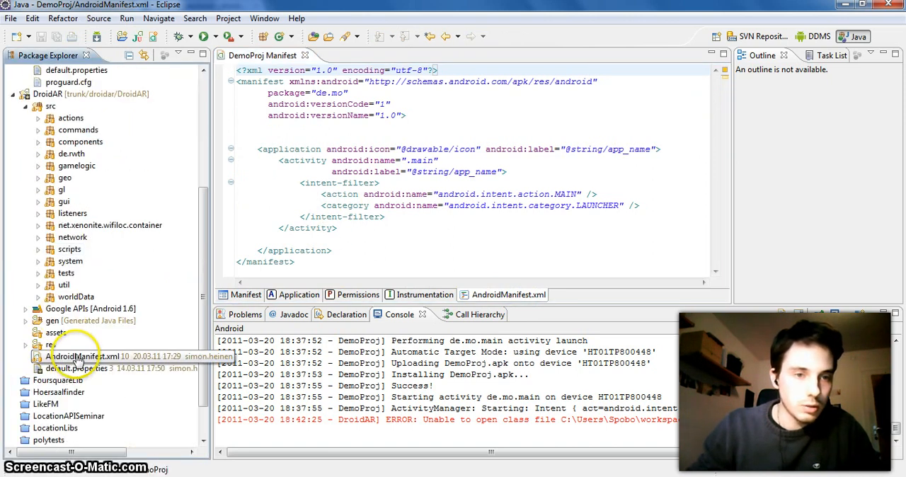
{"action": "double_click", "coordinate": [85, 355]}
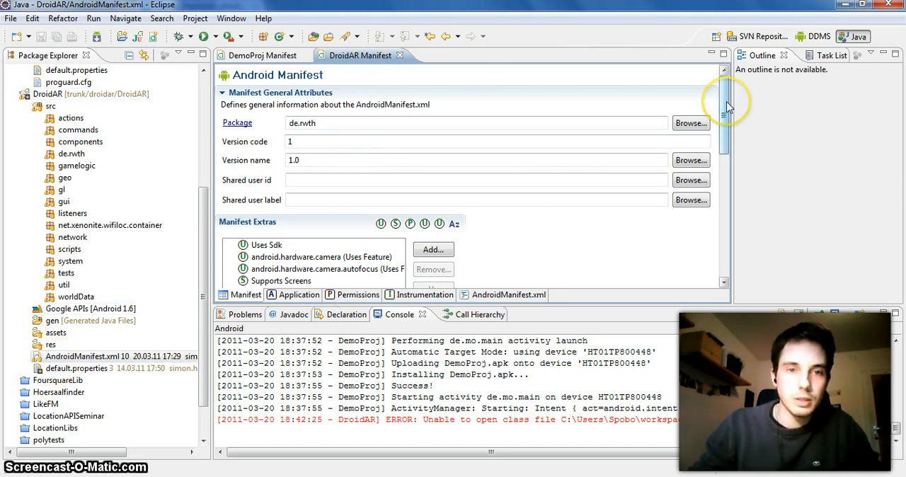
Copy DroidAR's activity declarations from its manifest XML and paste them into DemoProj's manifest.
{"action": "left_click", "coordinate": [508, 294]}
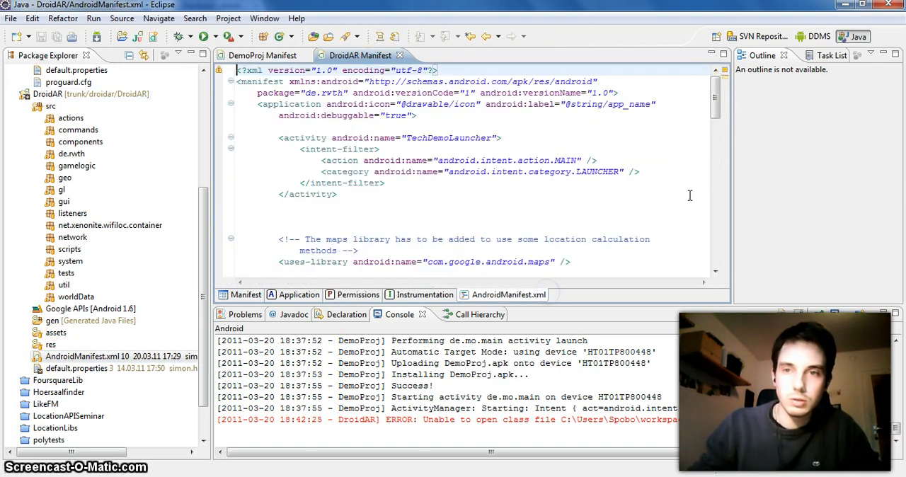
{"action": "scroll", "scroll_direction": "down", "scroll_amount": 3}
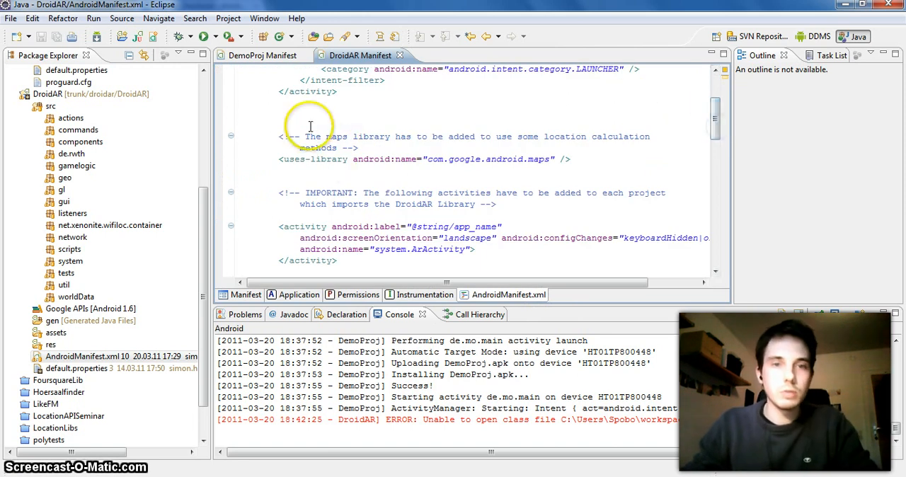
{"action": "scroll", "scroll_direction": "down", "scroll_amount": 3}
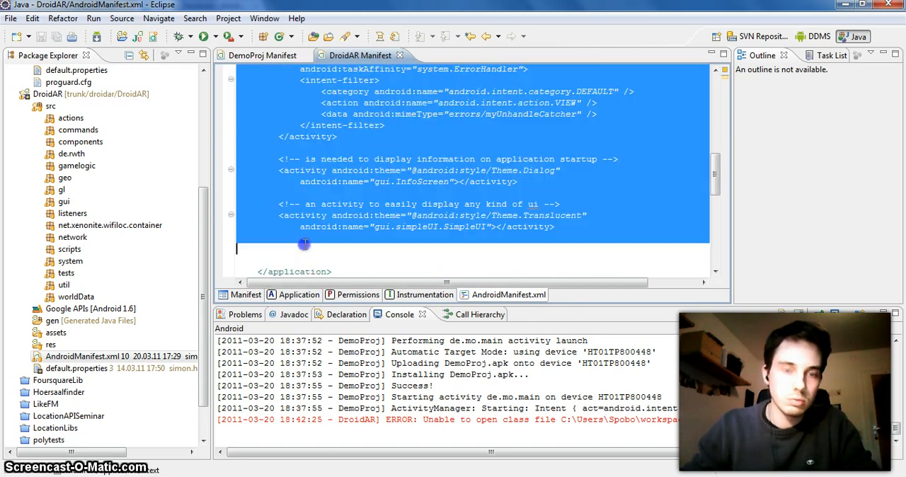
{"action": "left_click", "coordinate": [262, 55]}
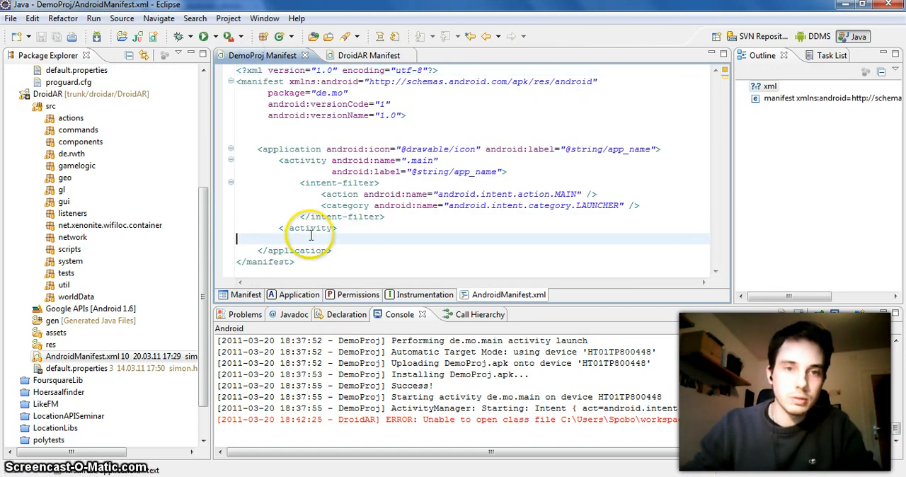
{"action": "key", "text": "Return"}
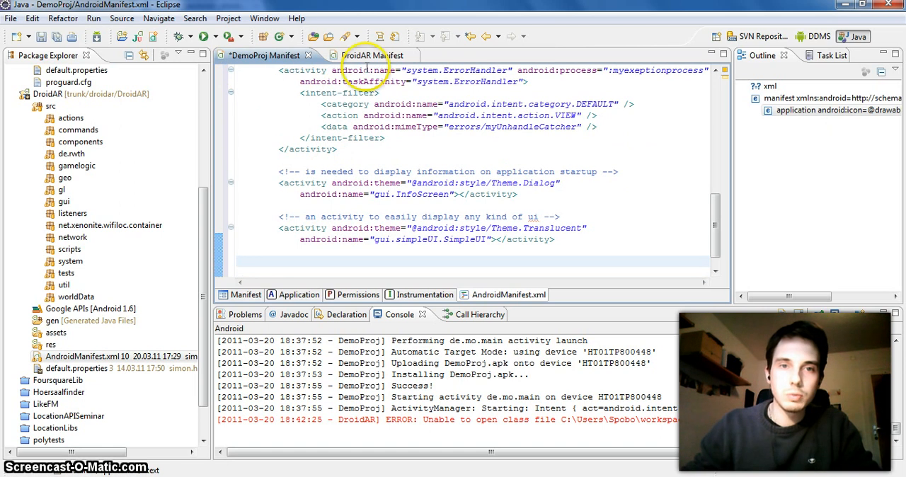
Review DroidAR's uses-permission, camera feature and supports-screens blocks to carry over to DemoProj.
{"action": "left_click", "coordinate": [371, 55]}
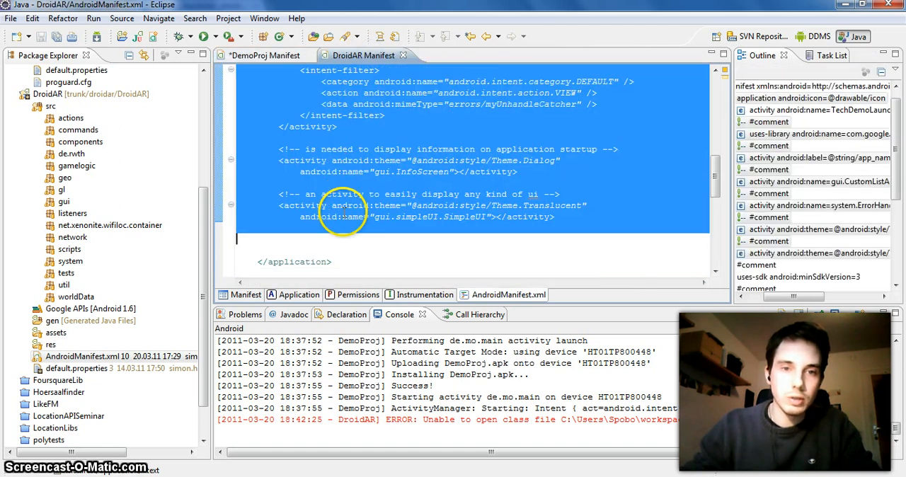
{"action": "scroll", "scroll_direction": "down", "scroll_amount": 3}
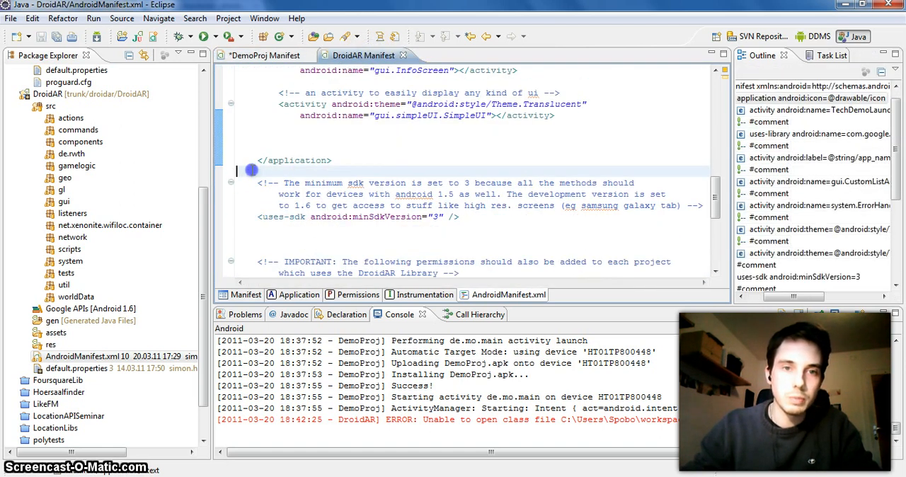
{"action": "scroll", "scroll_direction": "down", "scroll_amount": 3}
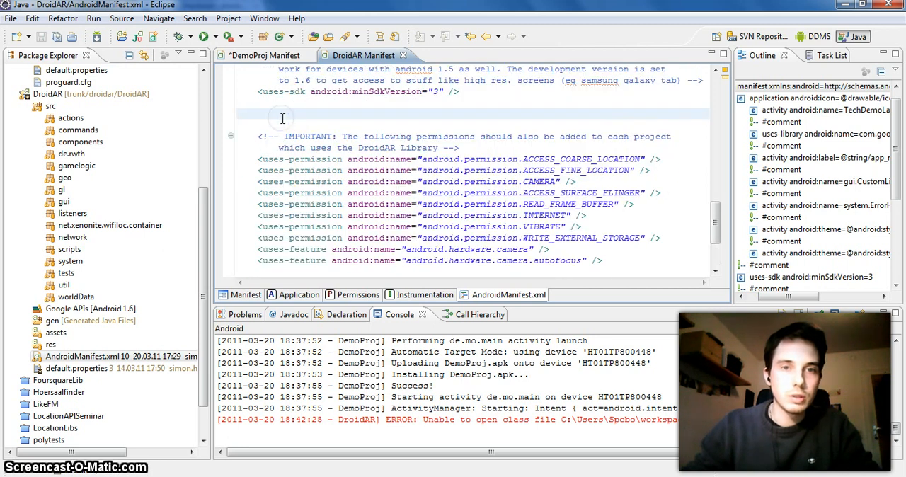
{"action": "scroll", "scroll_direction": "up", "scroll_amount": 3}
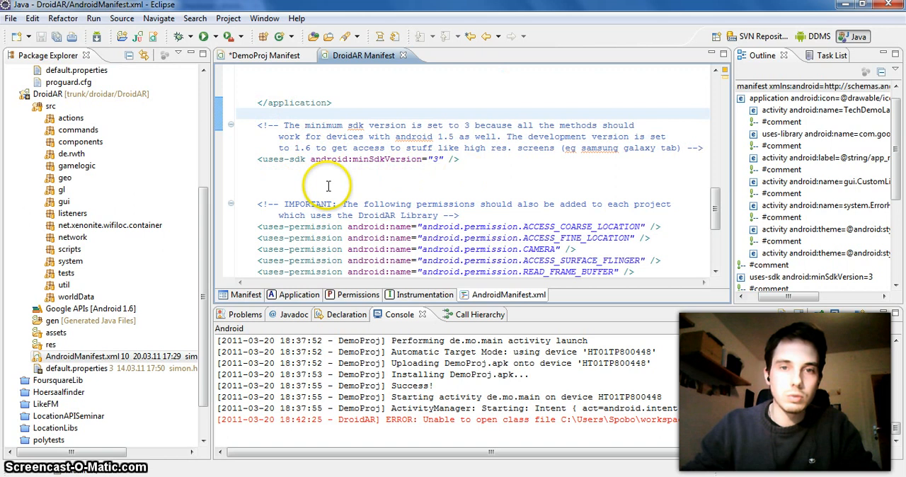
{"action": "scroll", "scroll_direction": "down", "scroll_amount": 3}
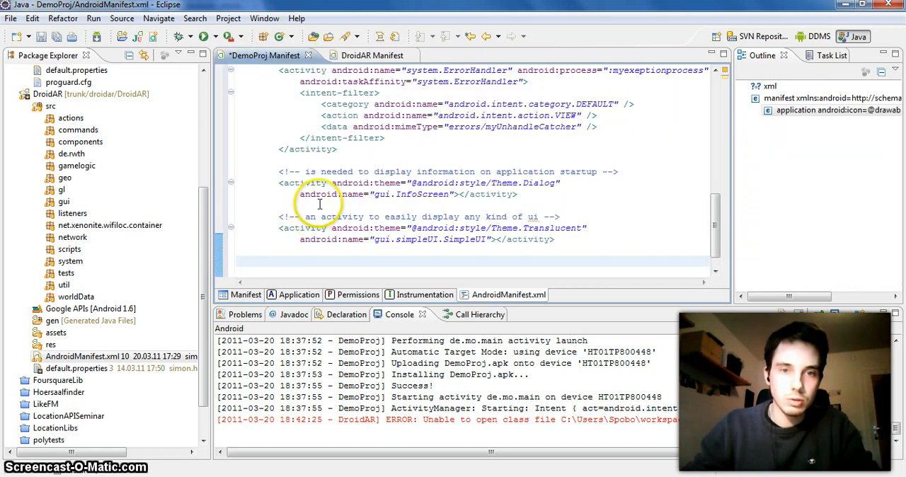
{"action": "scroll", "scroll_direction": "down", "scroll_amount": 3}
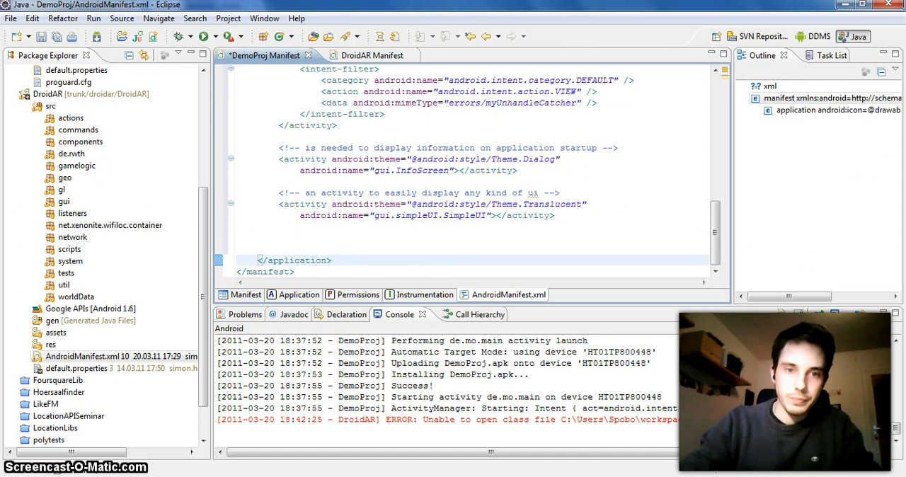
{"action": "scroll", "scroll_direction": "up", "scroll_amount": 3}
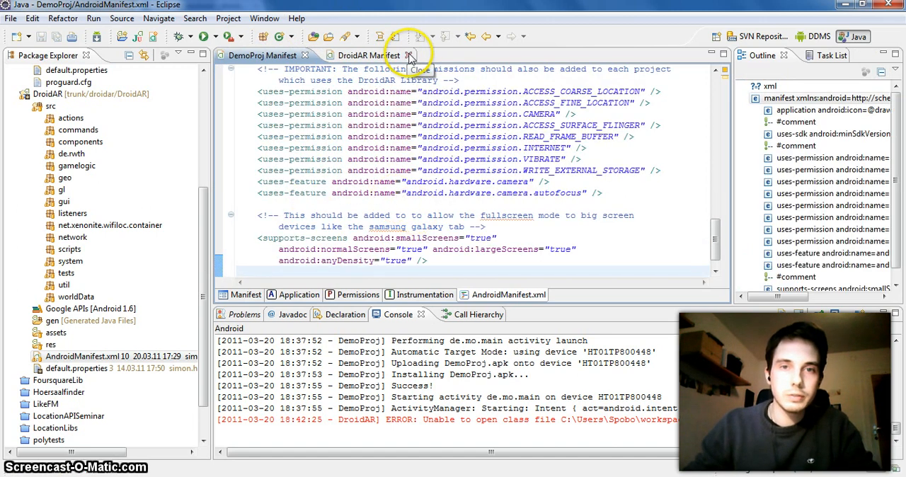
Close the DroidAR and DemoProj manifest editors.
{"action": "left_click", "coordinate": [407, 55]}
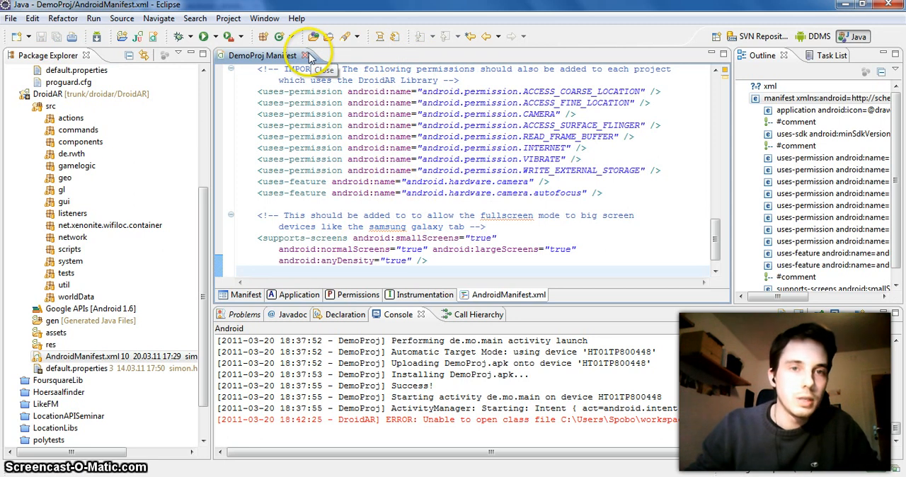
{"action": "left_click", "coordinate": [306, 56]}
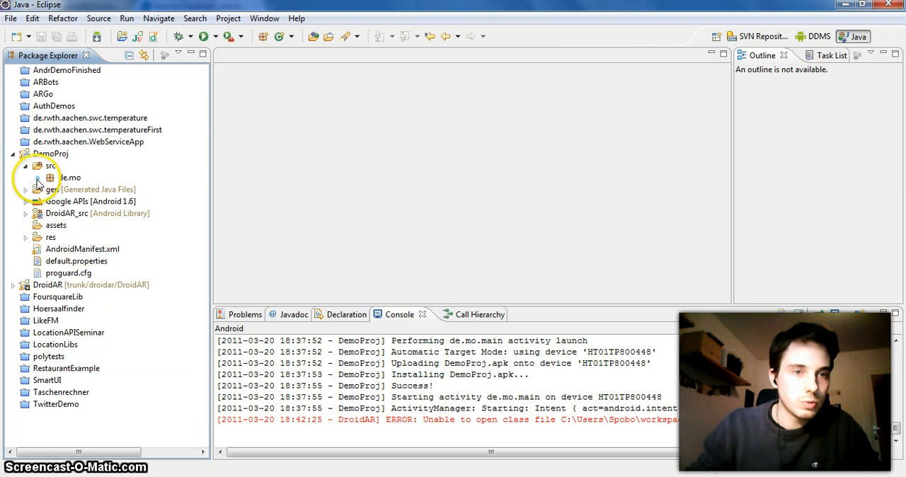
In main.java, create Button b = new Button(this) and pass b to setContentView.
{"action": "double_click", "coordinate": [70, 177]}
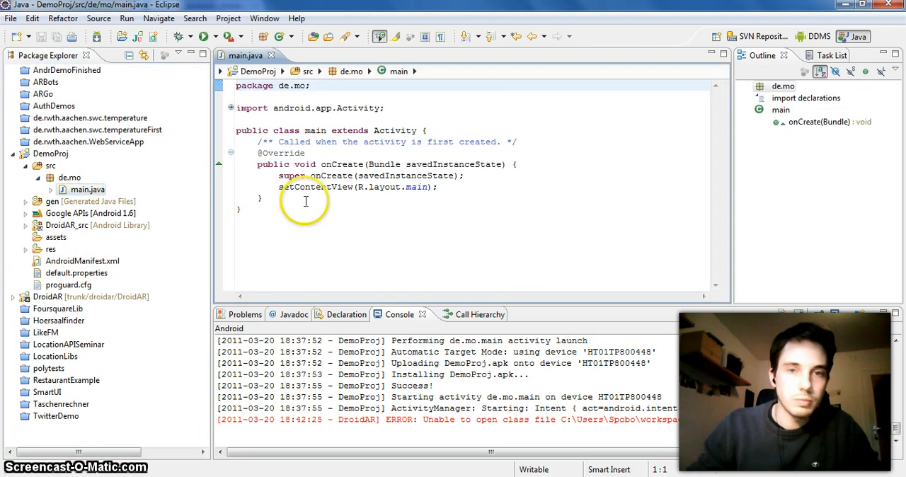
{"action": "double_click", "coordinate": [382, 187]}
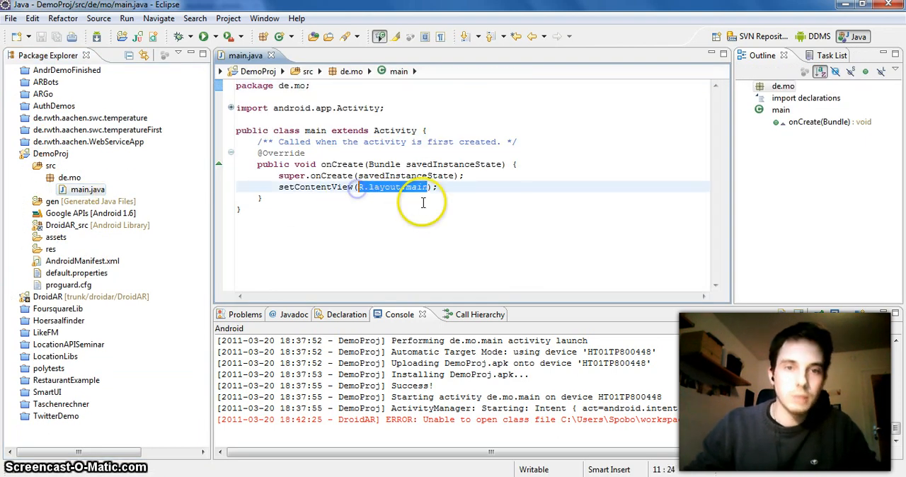
{"action": "type", "text": "b"}
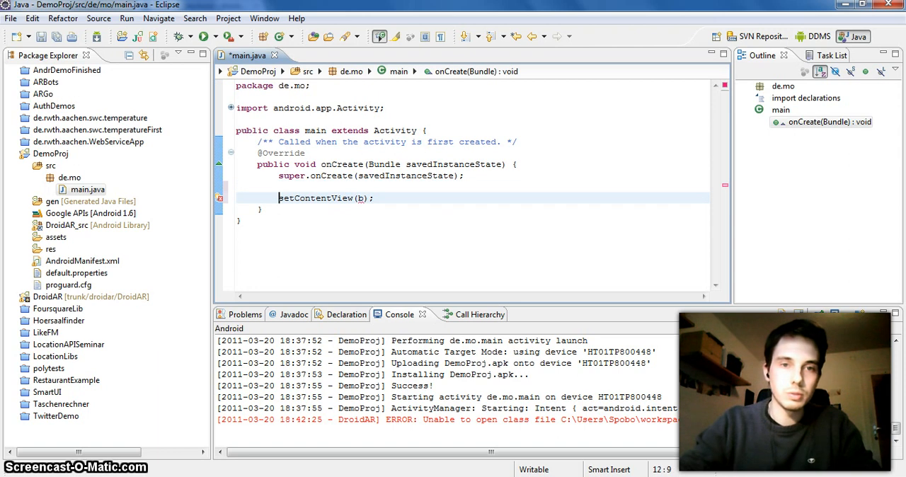
{"action": "type", "text": "Button b =new B"}
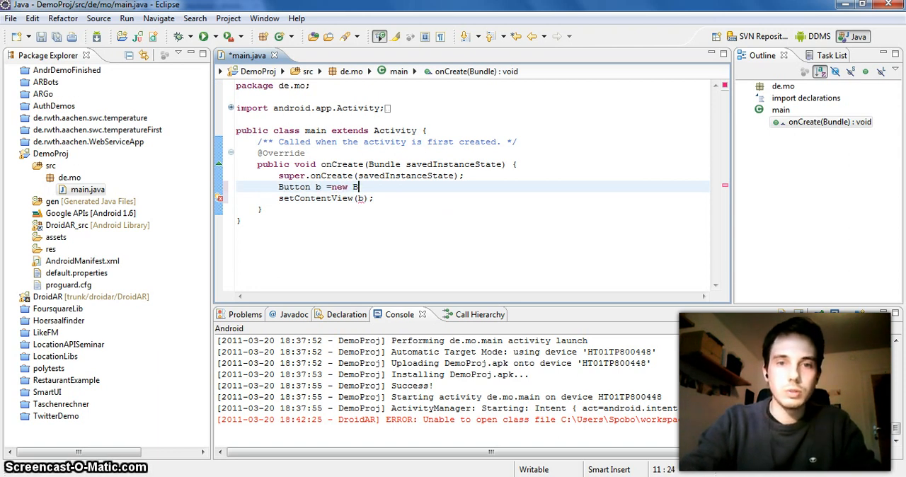
{"action": "type", "text": "utton(this);"}
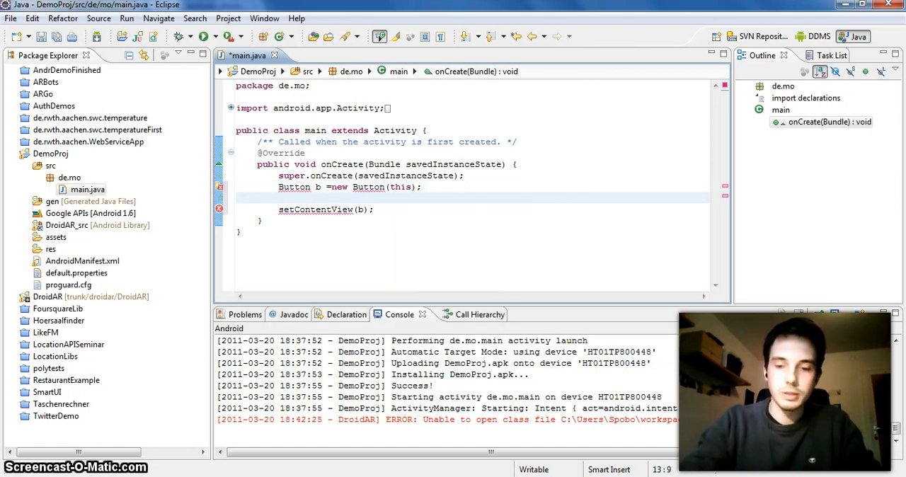
Add b.setOnClickListener with an anonymous OnClickListener stub and select its onClick body.
{"action": "type", "text": "b.setOnClickListener(l"}
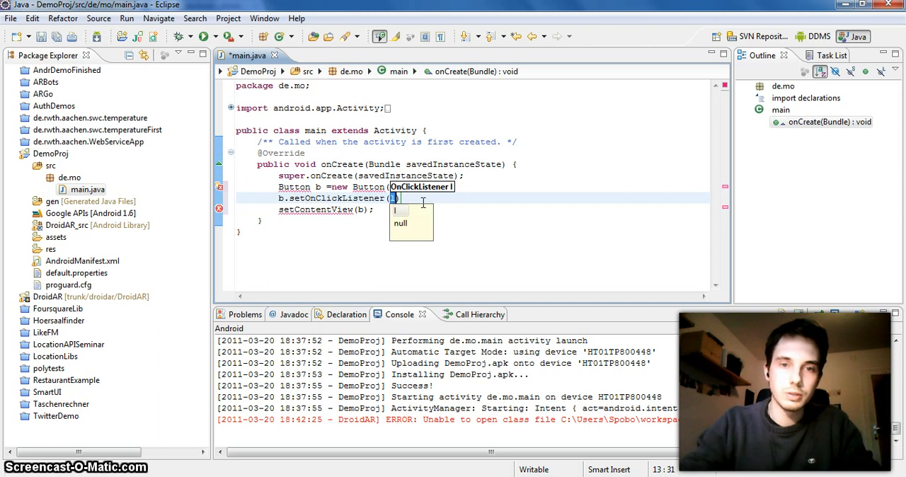
{"action": "type", "text": "new OnClickListener("}
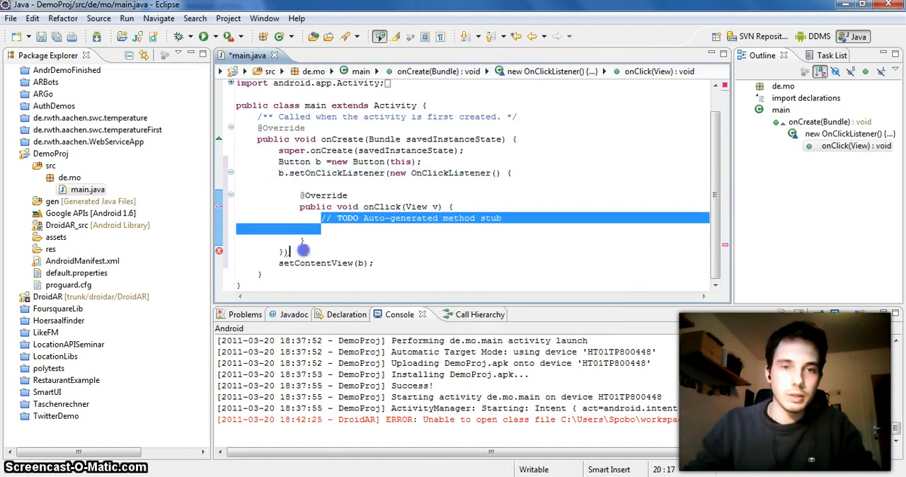
{"action": "left_click", "coordinate": [320, 218]}
{"action": "type", "text": ";"}
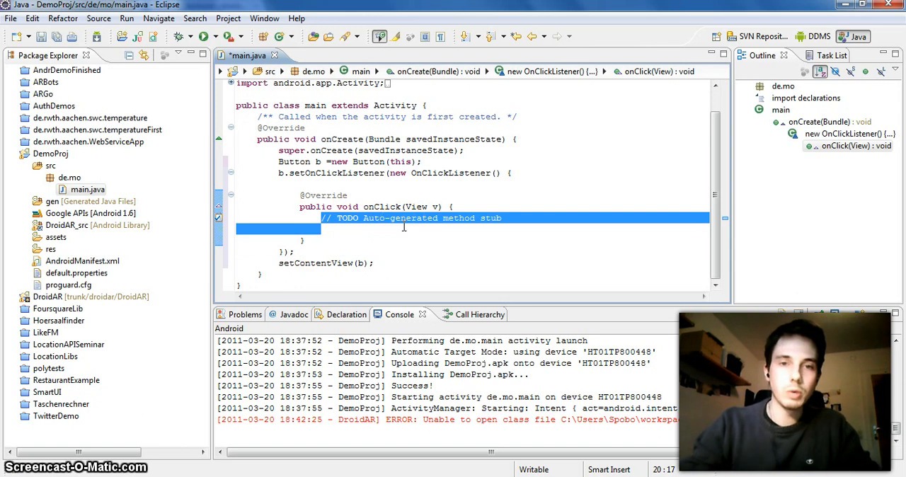
Call ArActivity.startWithSetup(main.this, new DefaultARSetup()) inside onClick via content assist.
{"action": "type", "text": "ArActivity"}
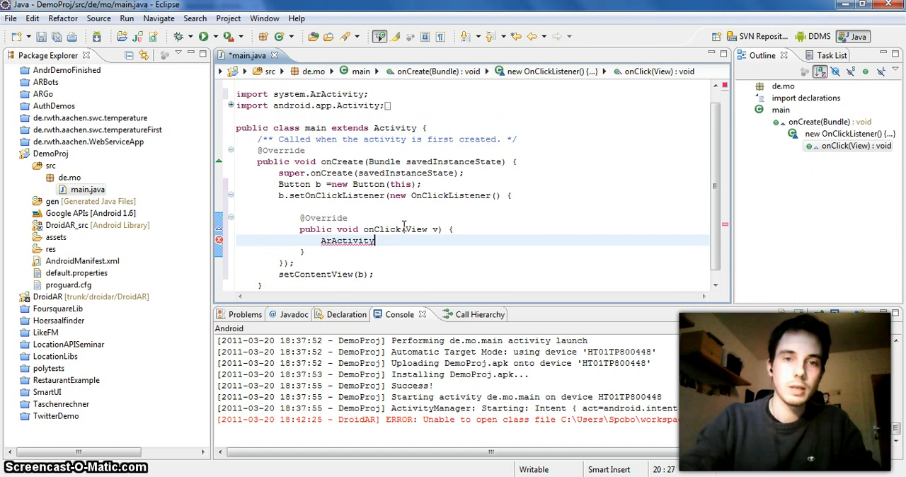
{"action": "type", "text": "."}
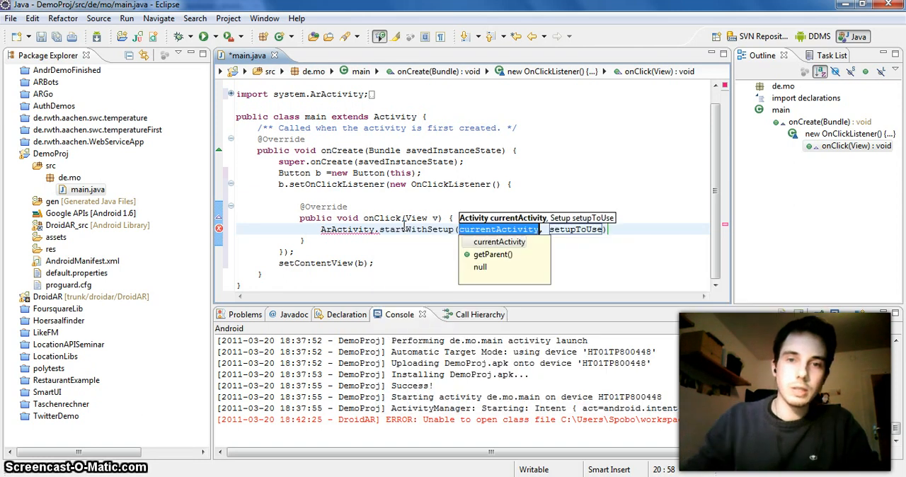
{"action": "type", "text": "main"}
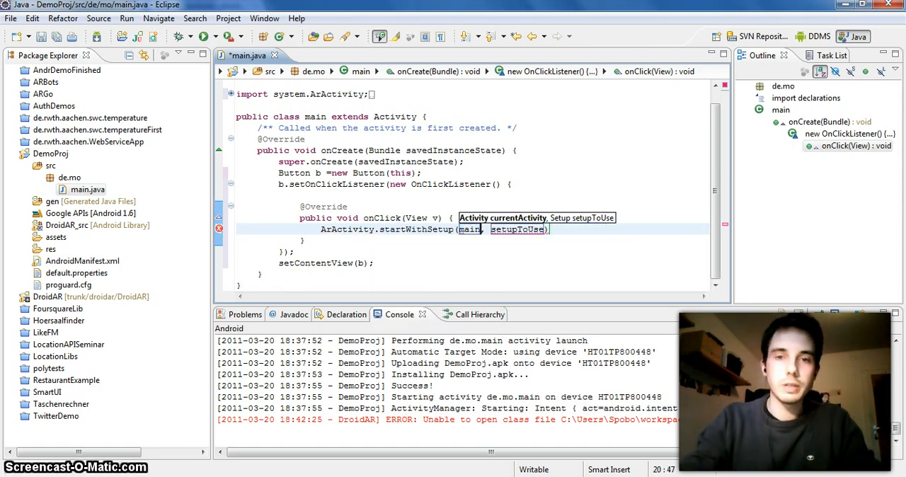
{"action": "type", "text": ".this"}
{"action": "left_click", "coordinate": [520, 229]}
{"action": "type", "text": "DefaultARSetup"}
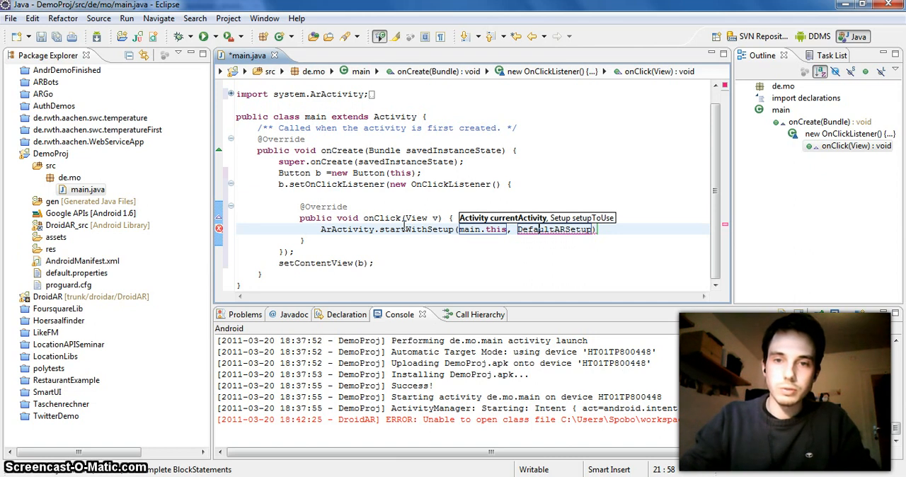
{"action": "type", "text": "new"}
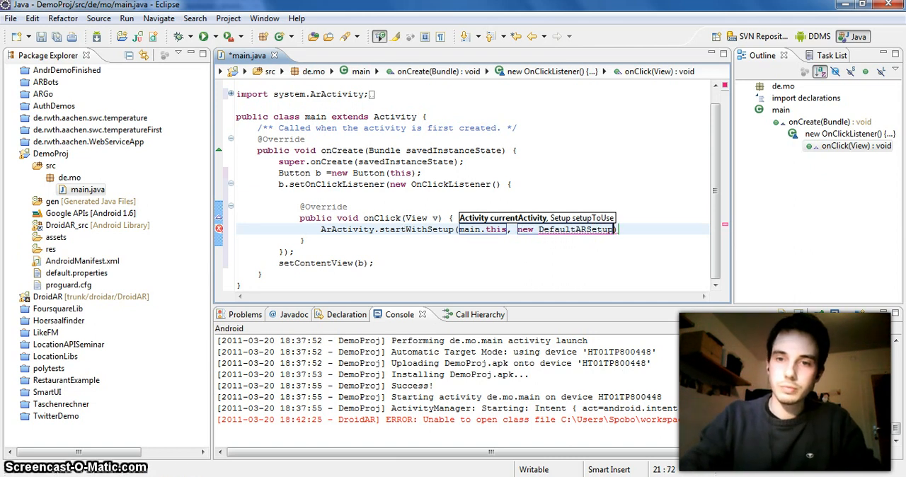
{"action": "type", "text": "()"}
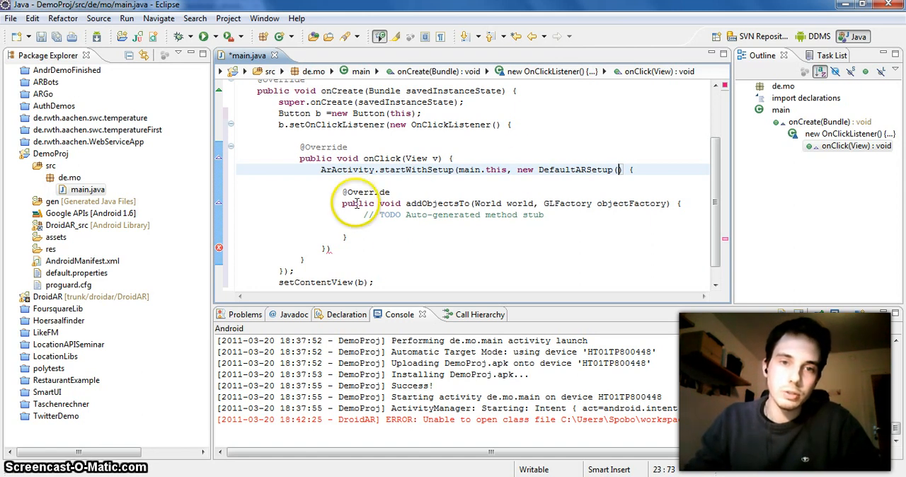
Complete the world.add(o) call inside addObjectsTo and start a new line above it.
{"action": "left_click", "coordinate": [330, 247]}
{"action": "type", "text": "w"}
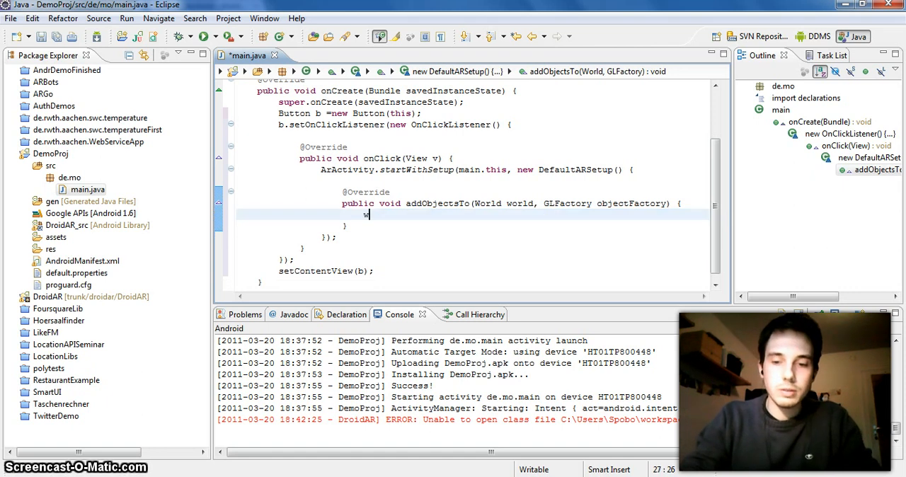
{"action": "type", "text": "orld."}
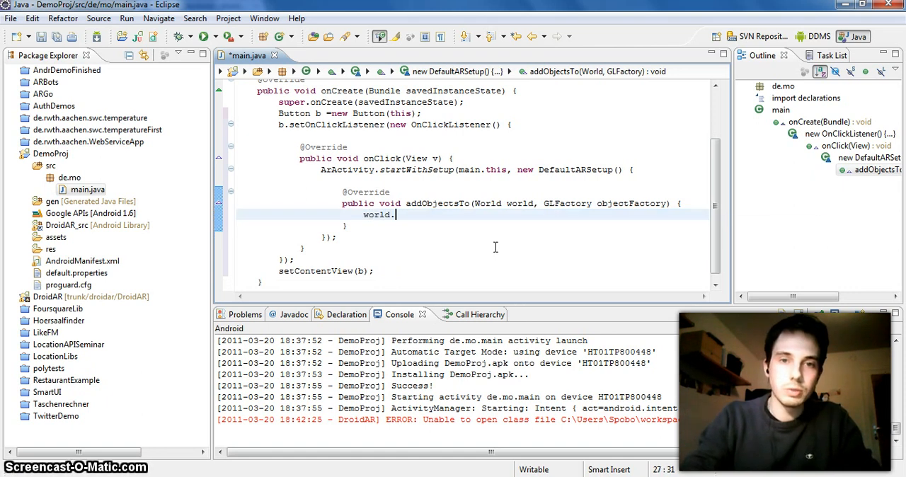
{"action": "type", "text": "add(o"}
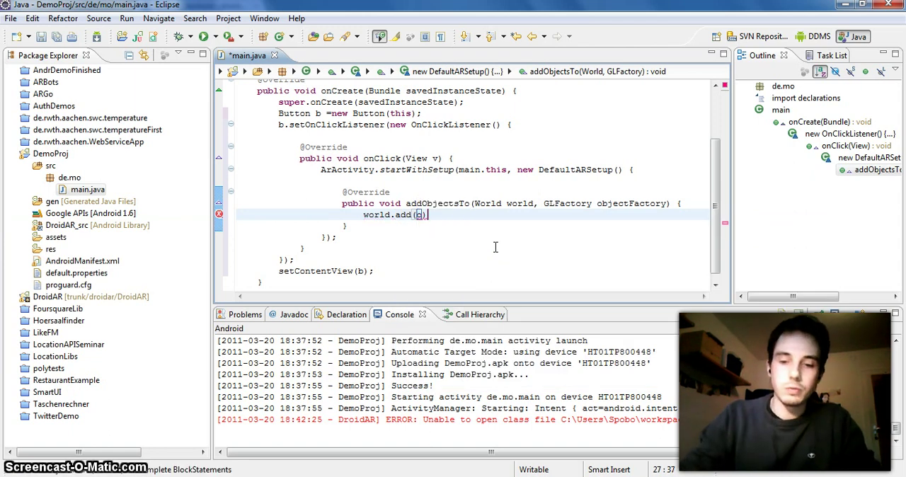
{"action": "key", "text": "Return"}
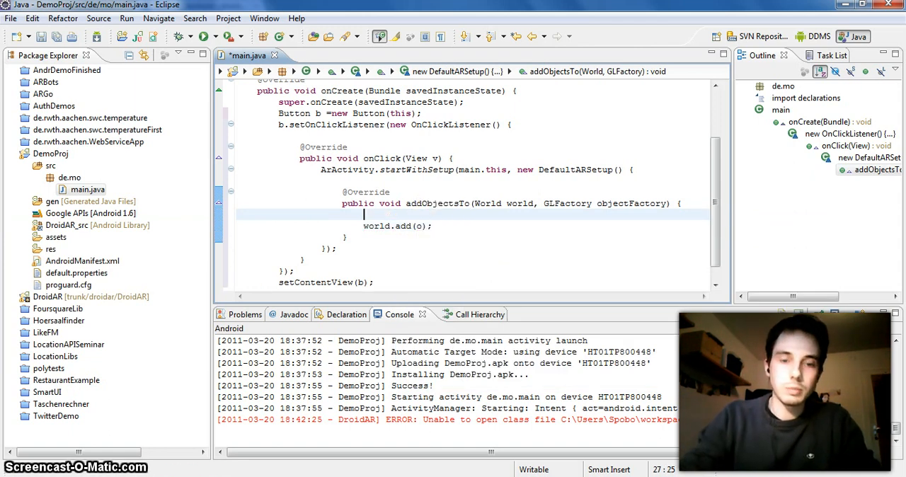
Declare GeoObj o = new GeoObj() via content assist, clearing the suggested constructor arguments.
{"action": "type", "text": "GeoObj o"}
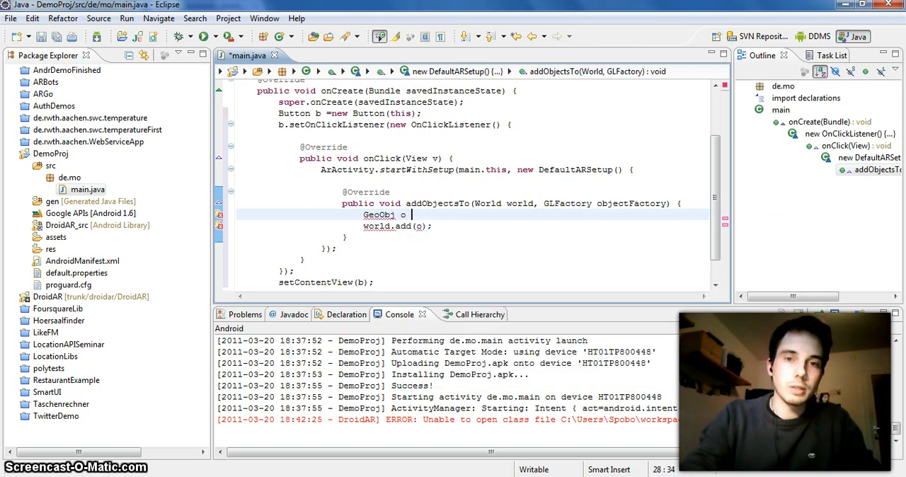
{"action": "type", "text": "="}
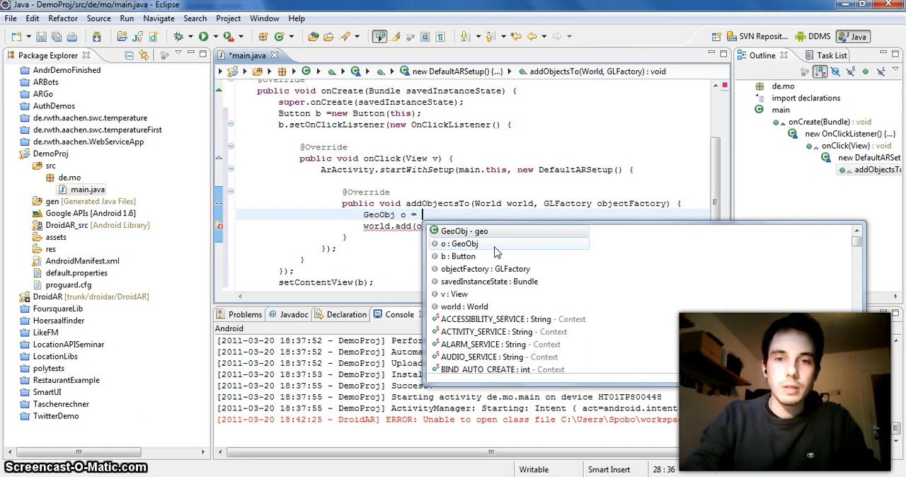
{"action": "type", "text": "n"}
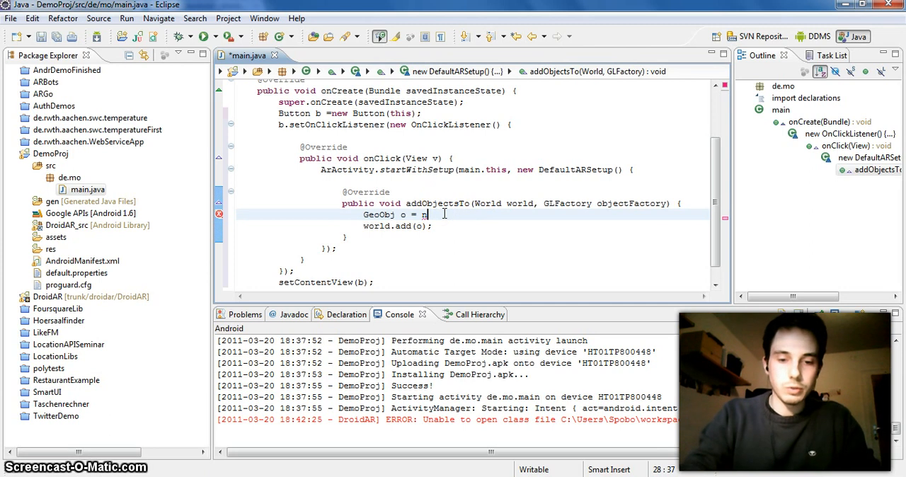
{"action": "type", "text": "ew"}
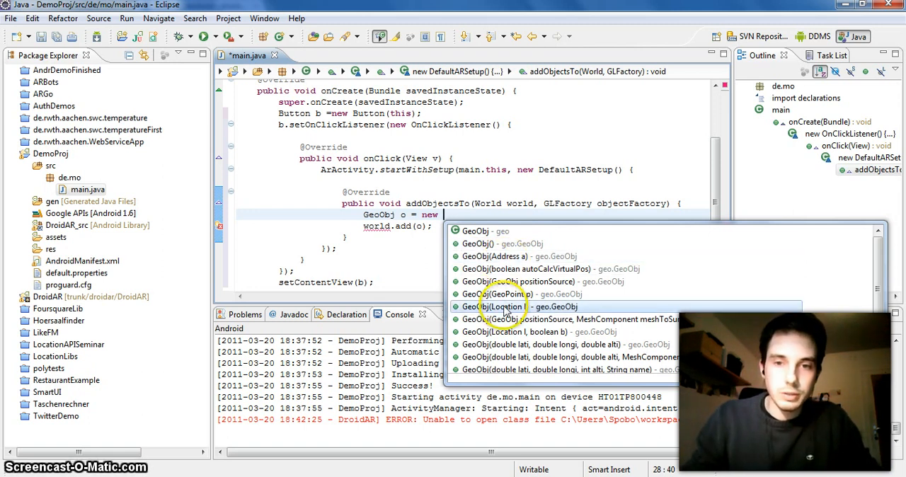
{"action": "mouse_move", "coordinate": [507, 257]}
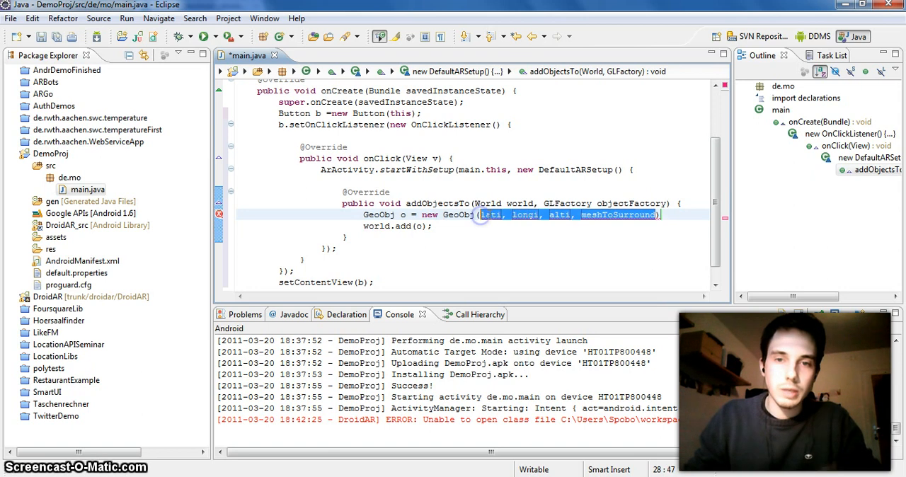
{"action": "key", "text": "Delete"}
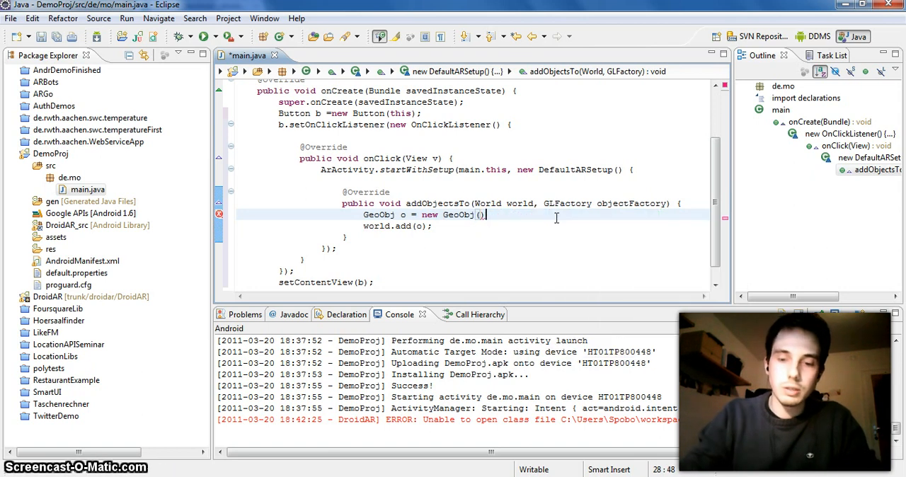
Begin an o.setComp(obj) call, then remove it and the GeoObj declaration, leaving only world.add(o).
{"action": "type", "text": "o."}
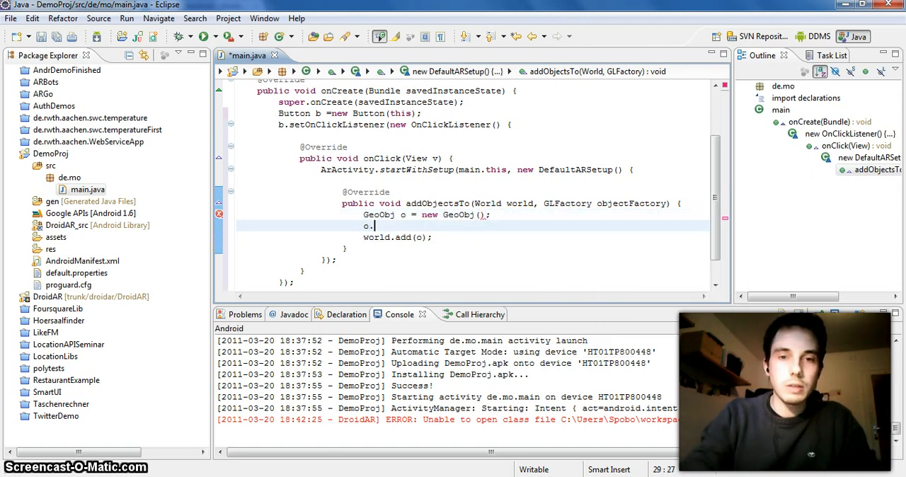
{"action": "type", "text": "setComp(comp"}
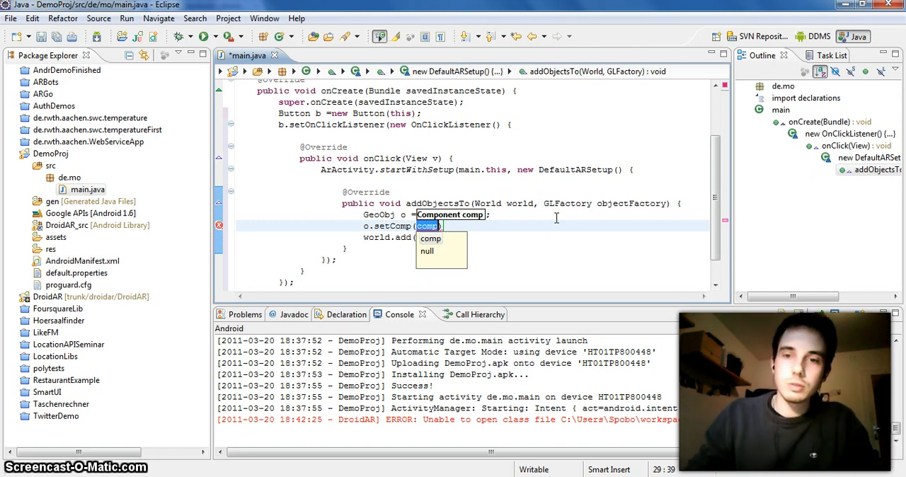
{"action": "type", "text": "obj"}
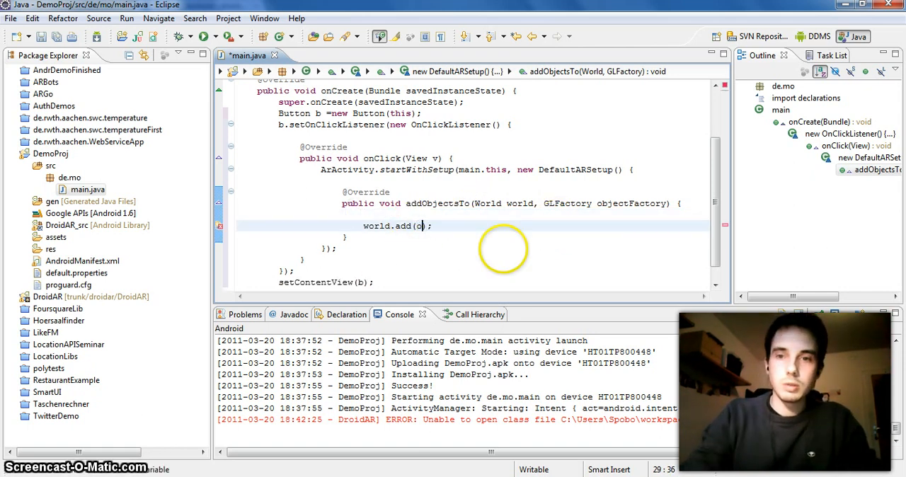
Make world.add take objectFactory.newSolarSystem(new Vec(10,0,0)) and save main.java.
{"action": "type", "text": "objectFactory."}
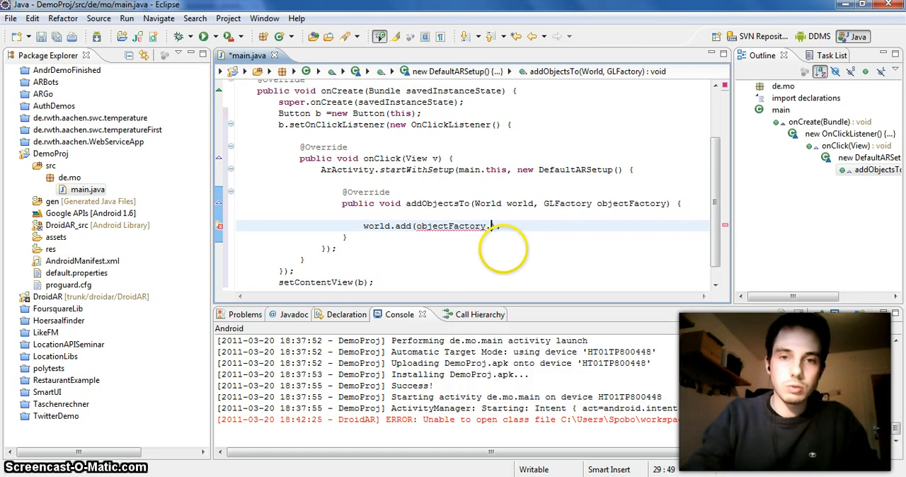
{"action": "type", "text": "."}
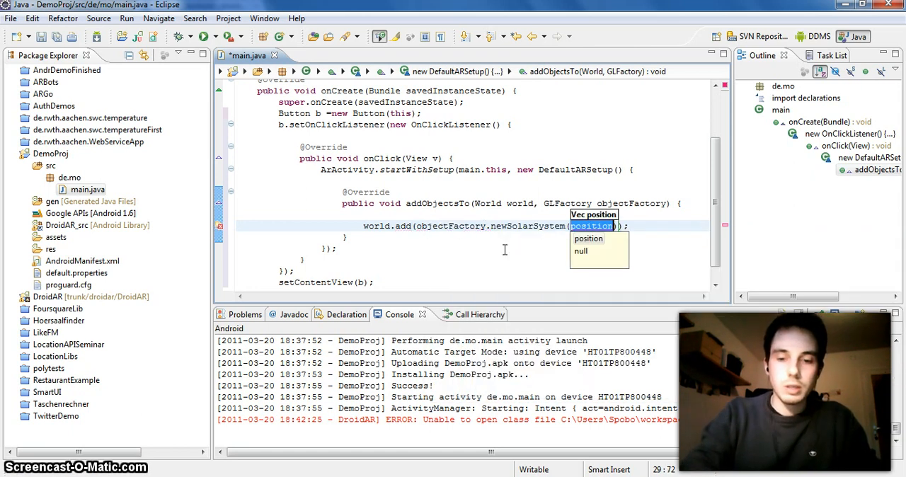
{"action": "type", "text": "new"}
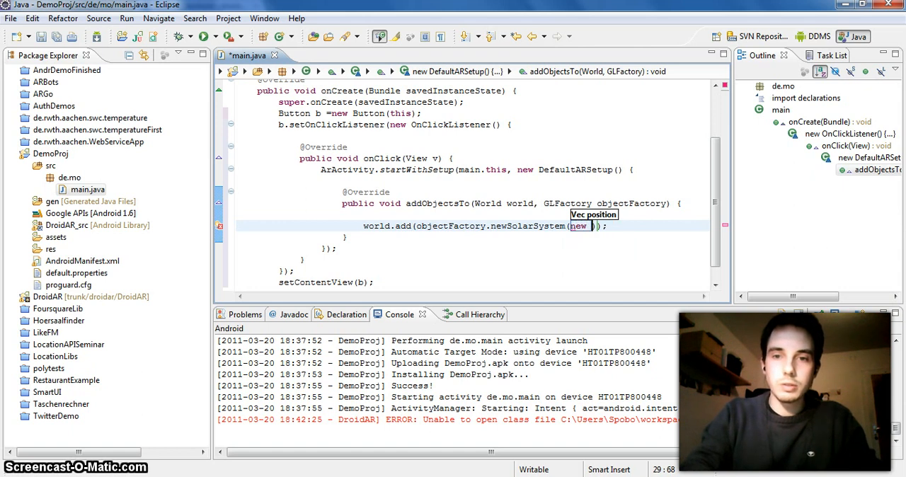
{"action": "type", "text": "Vec("}
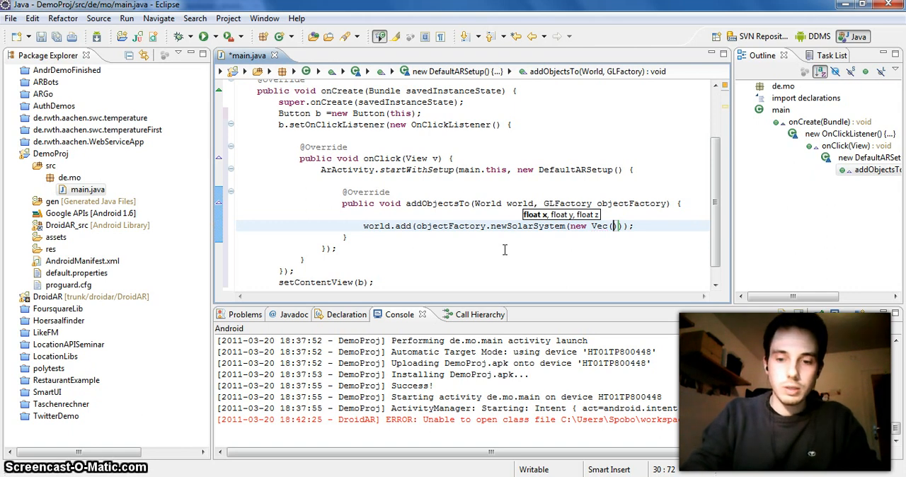
{"action": "type", "text": "10,"}
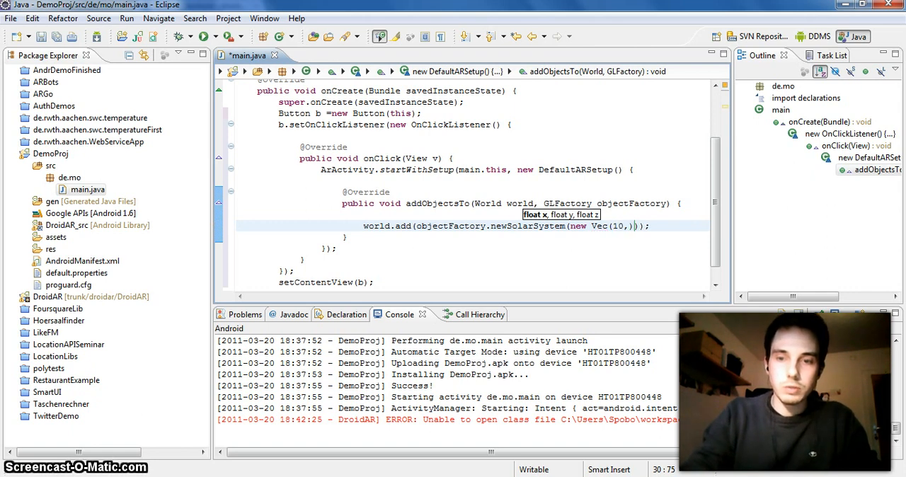
{"action": "type", "text": ",0,0"}
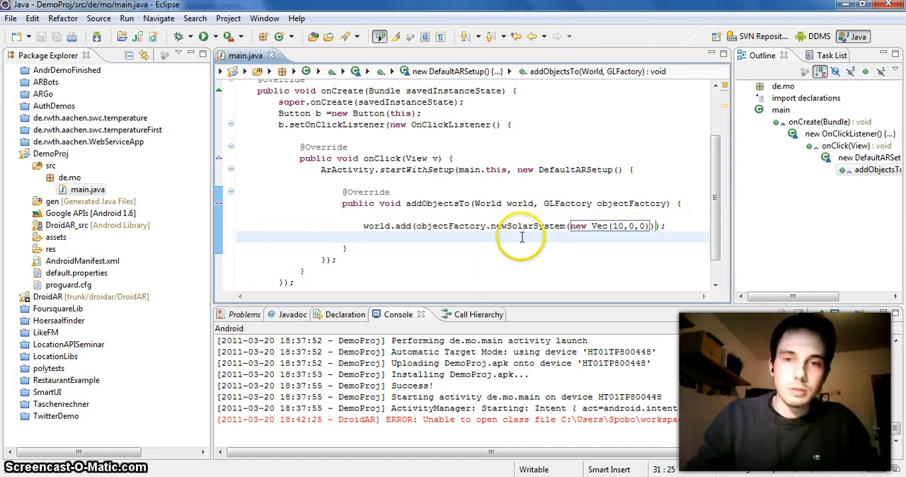
{"action": "mouse_move", "coordinate": [552, 226]}
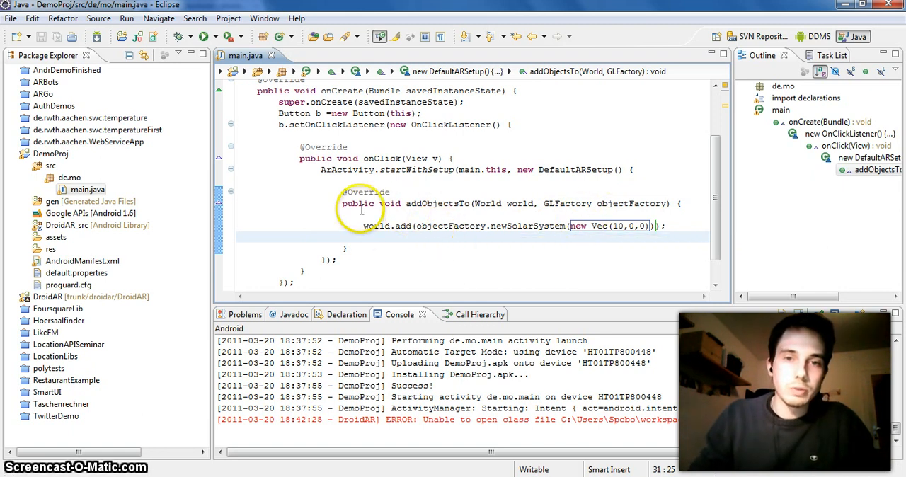
{"action": "mouse_move", "coordinate": [507, 232]}
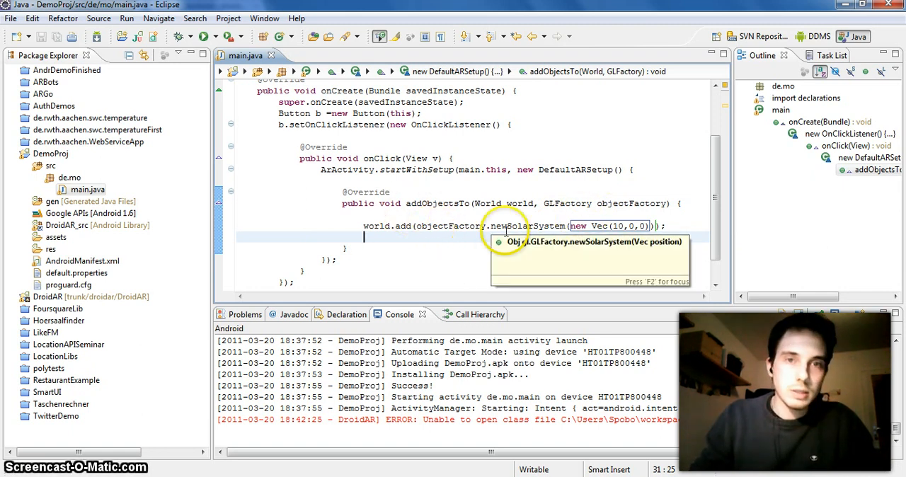
{"action": "left_click", "coordinate": [203, 36]}
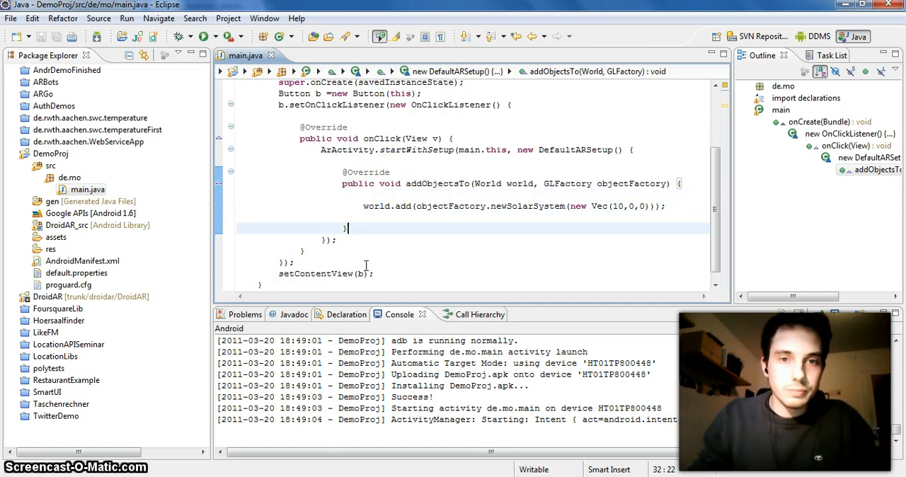
{"action": "scroll", "scroll_direction": "up", "scroll_amount": 3}
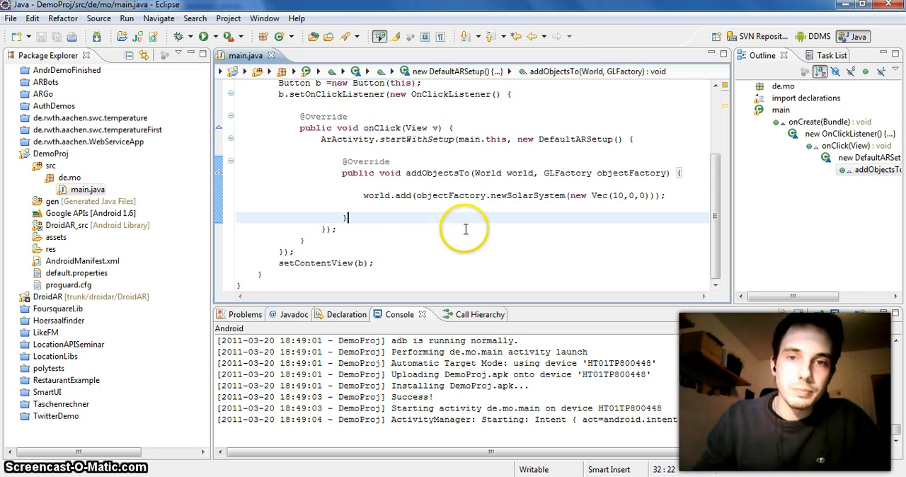
{"action": "mouse_move", "coordinate": [665, 155]}
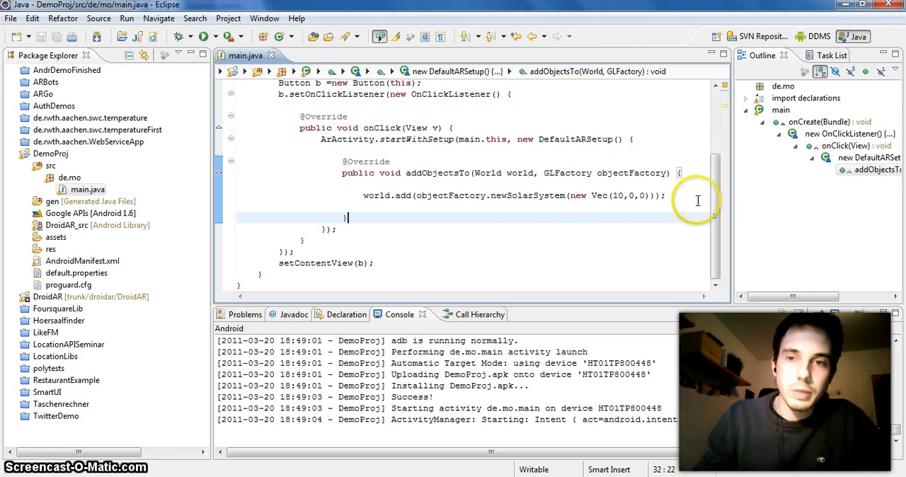
{"action": "left_click", "coordinate": [665, 196]}
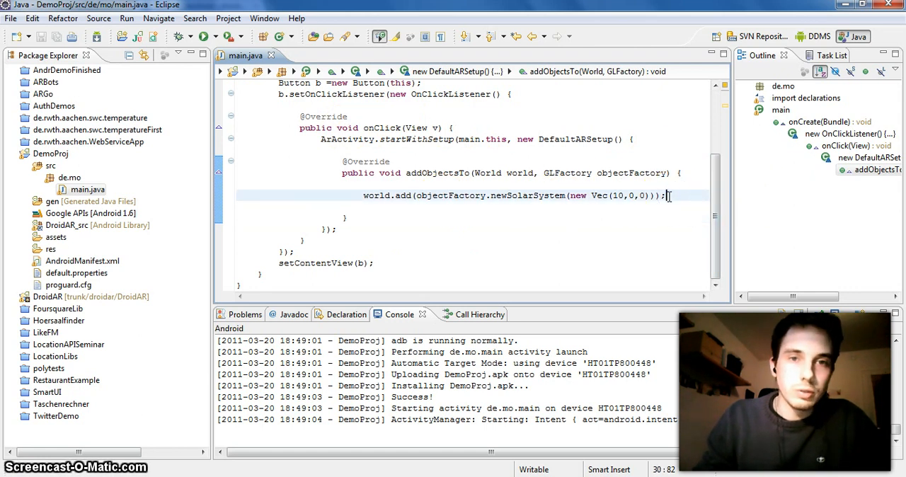